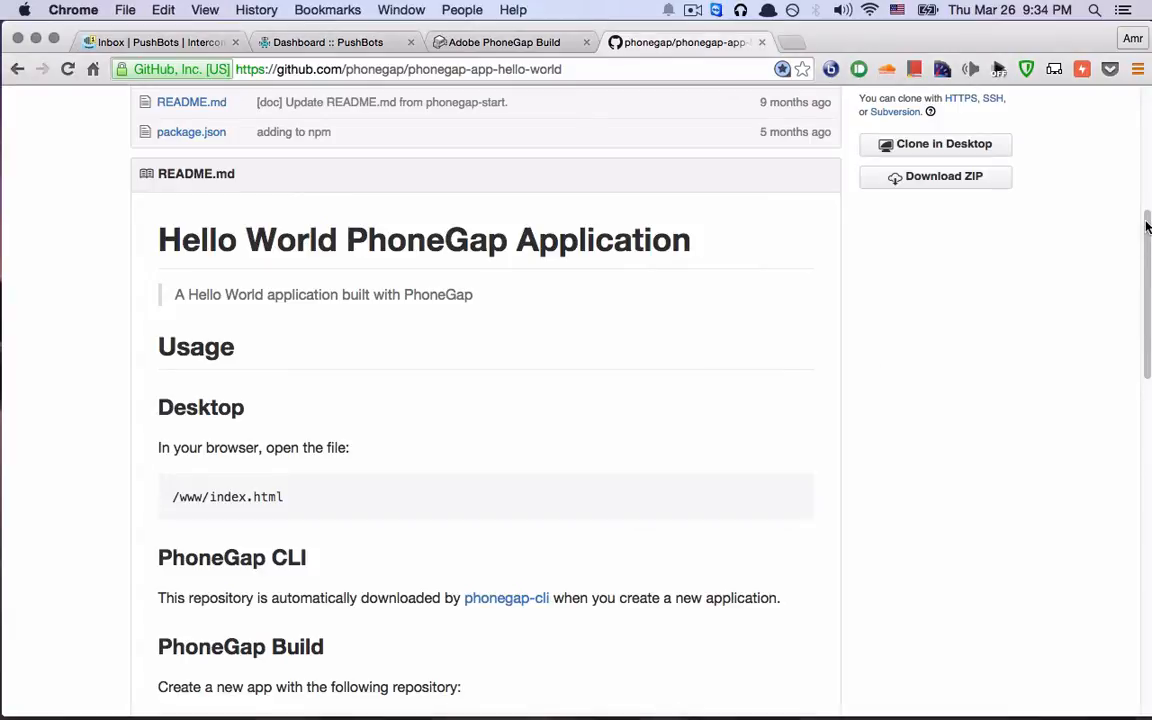
- Download the phonegap-app-hello-world repository as a ZIP and reveal it in Downloads
{"action": "left_click", "coordinate": [935, 177]}
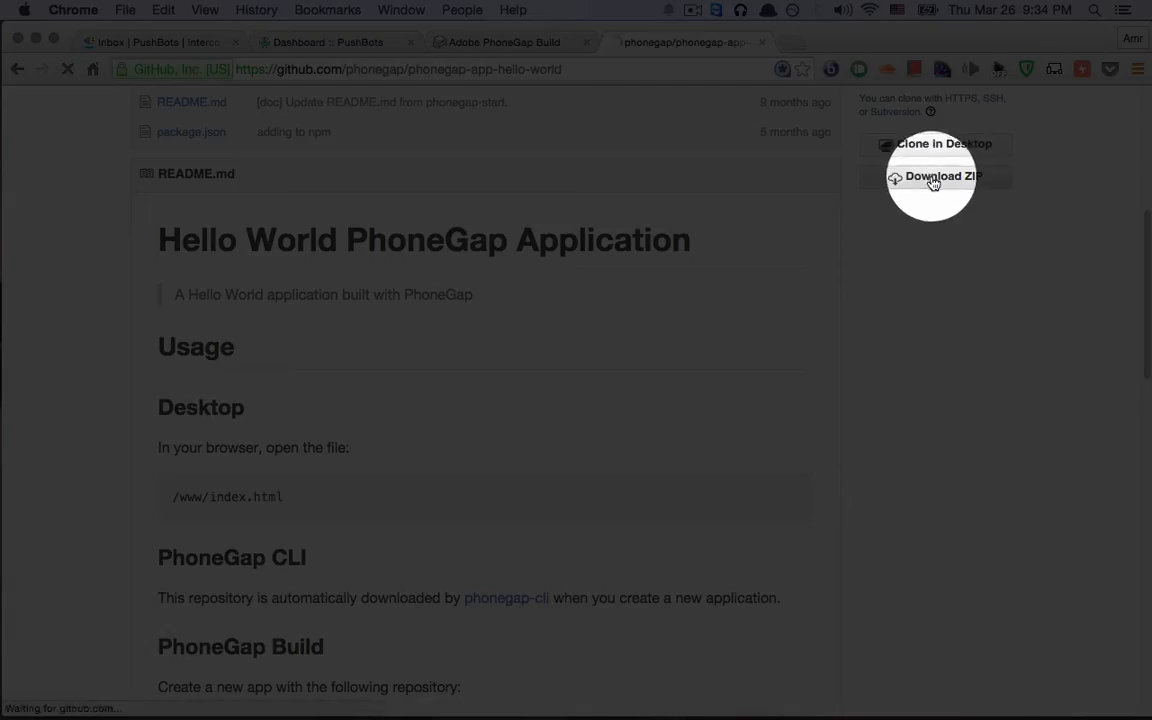
{"action": "left_click", "coordinate": [932, 176]}
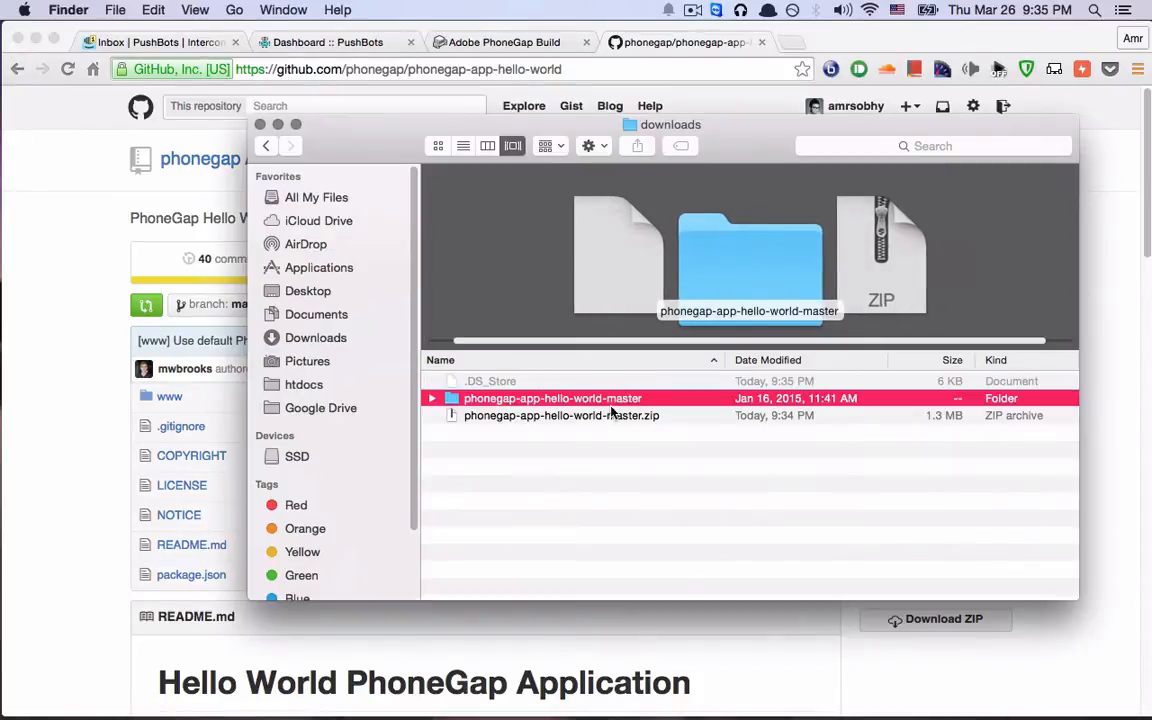
{"action": "mouse_move", "coordinate": [577, 401]}
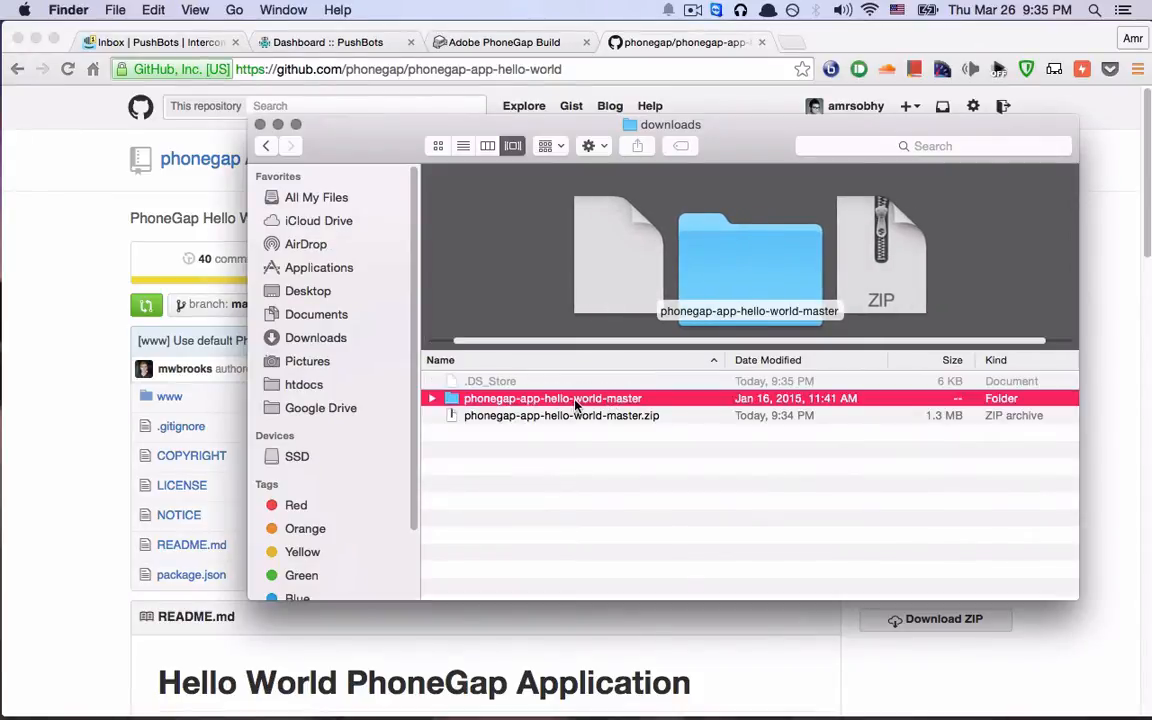
- Show the phonegap demo app's Platforms settings with Apple certificate and Android GCM fields
{"action": "left_click", "coordinate": [327, 42]}
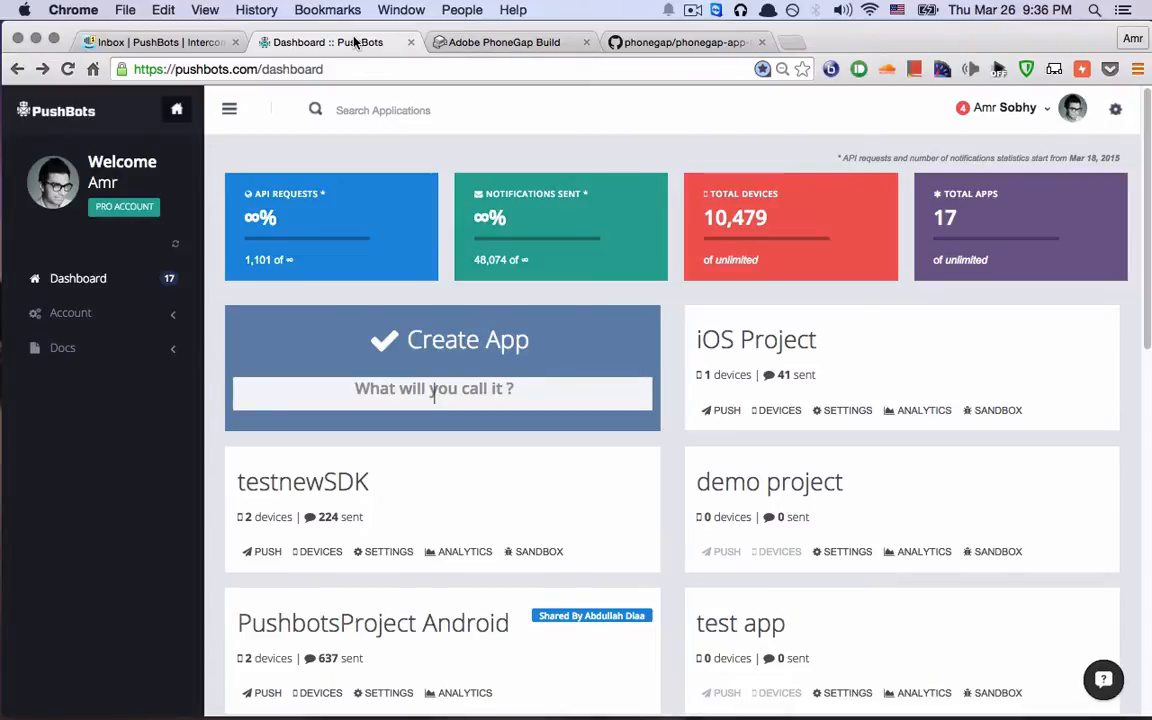
{"action": "type", "text": "pho"}
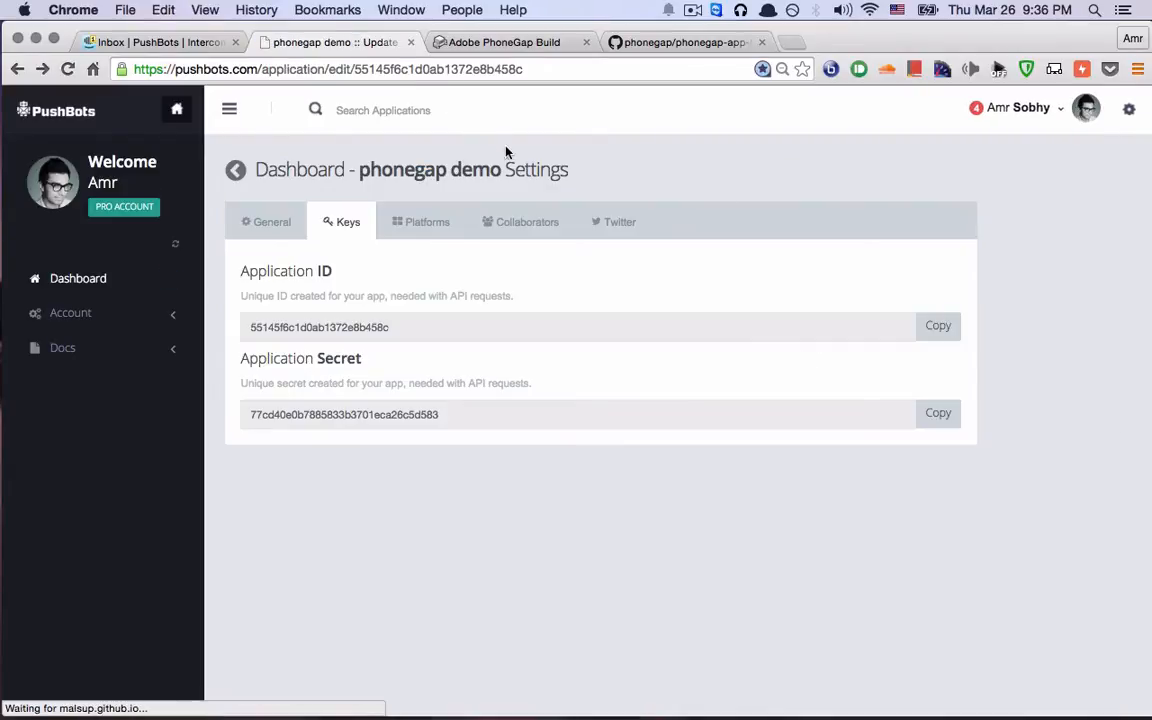
{"action": "left_click", "coordinate": [426, 221]}
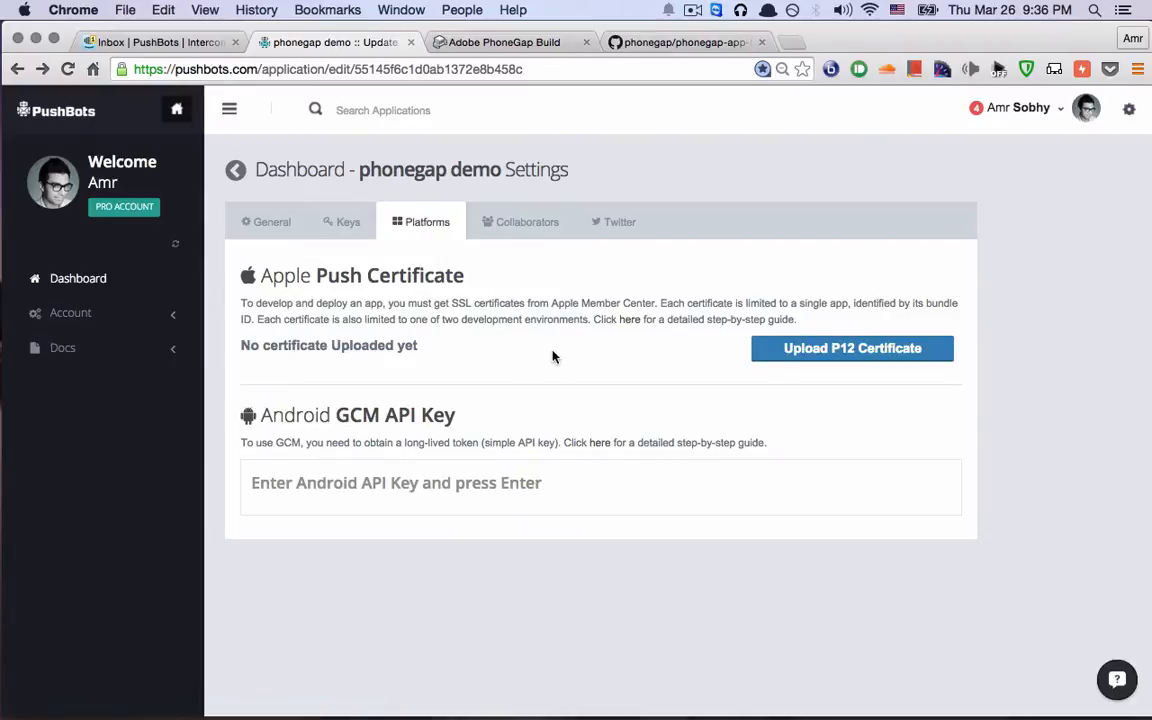
{"action": "mouse_move", "coordinate": [454, 483]}
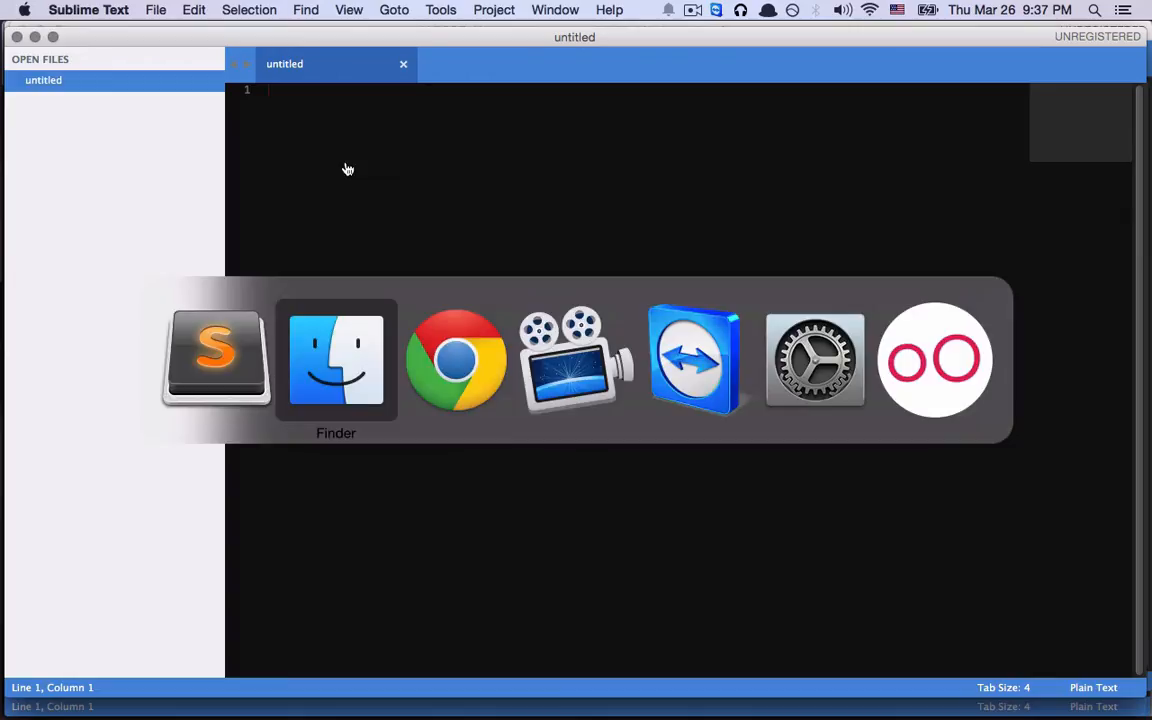
- Add the com.pushbots.push plugin, version 1.2.1 from plugins.cordova.io, to config.xml
{"action": "left_click", "coordinate": [336, 358]}
{"action": "type", "text": "<gap:plugin name=\""}
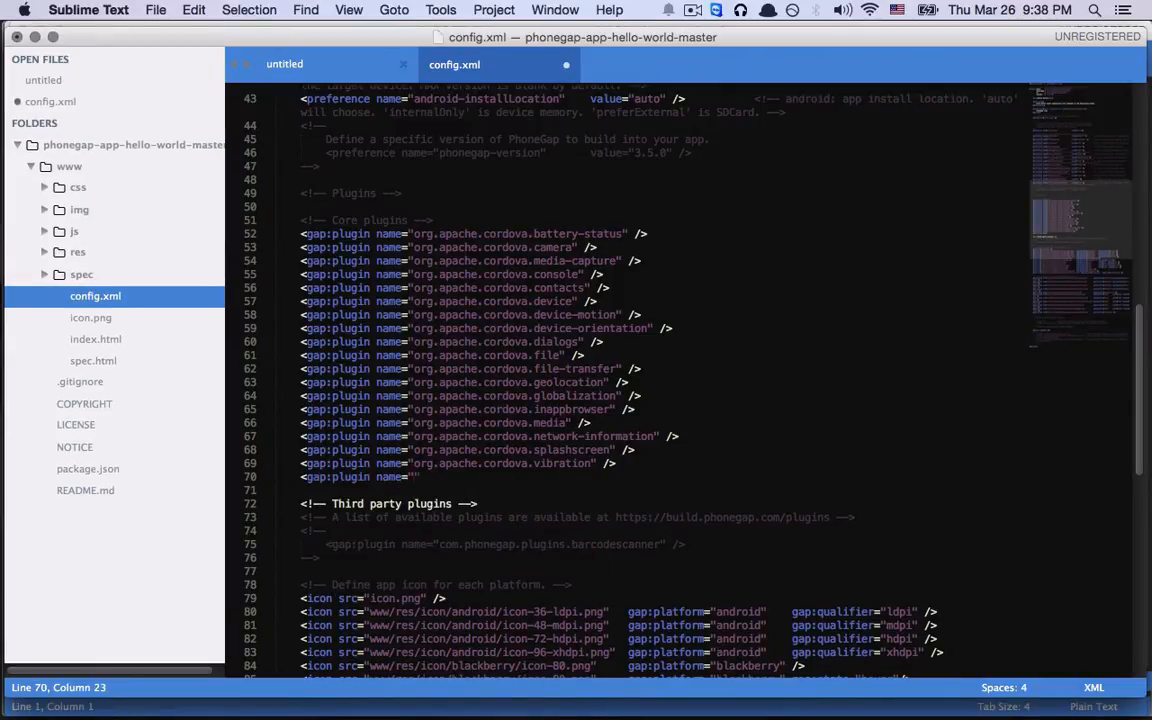
{"action": "type", "text": "com.pushbots.push"}
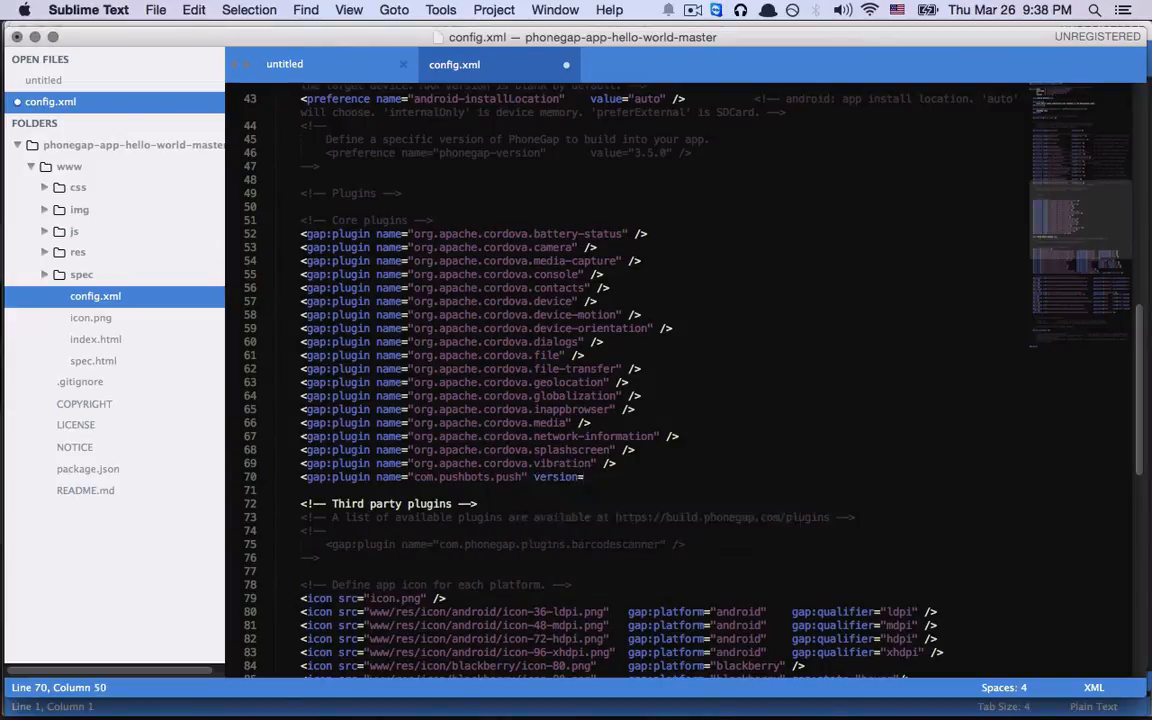
{"action": "type", "text": "\"1.2.1\""}
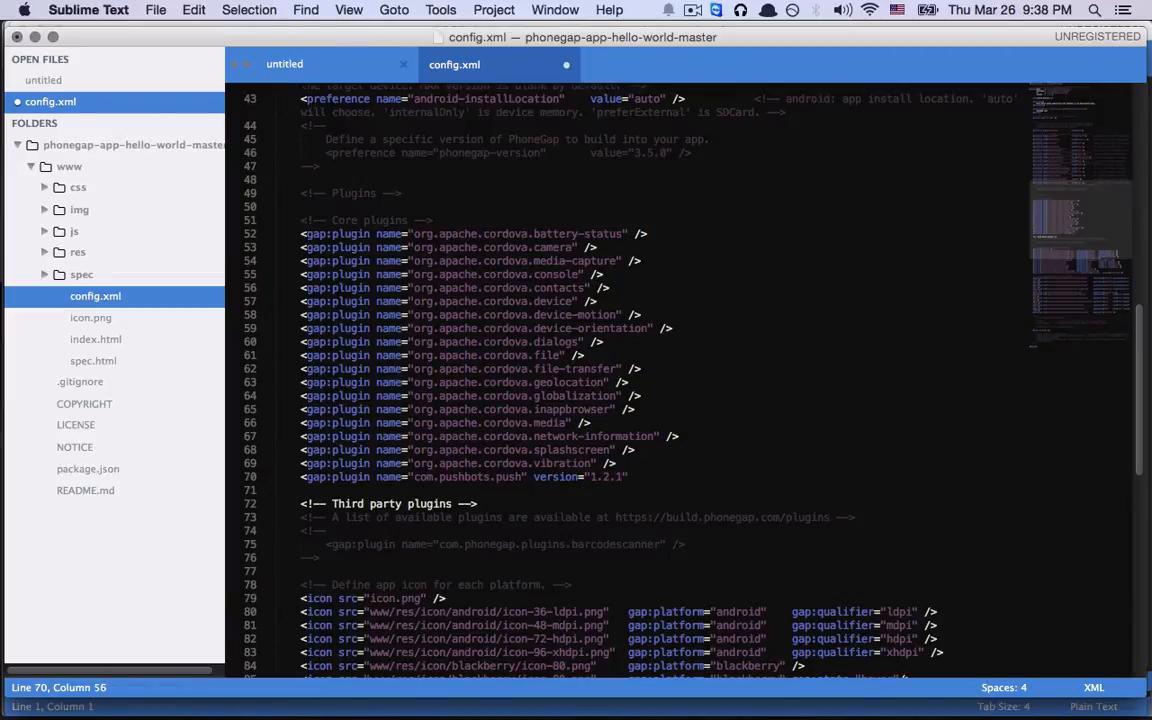
{"action": "key", "text": "right"}
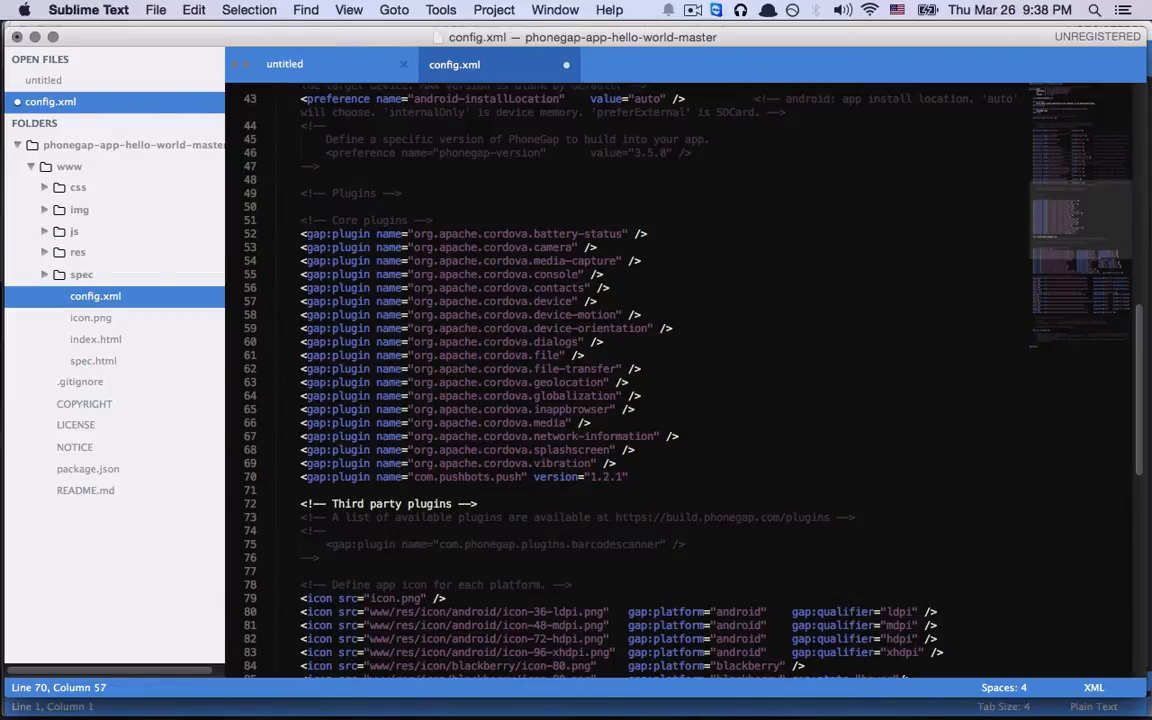
{"action": "type", "text": "source"}
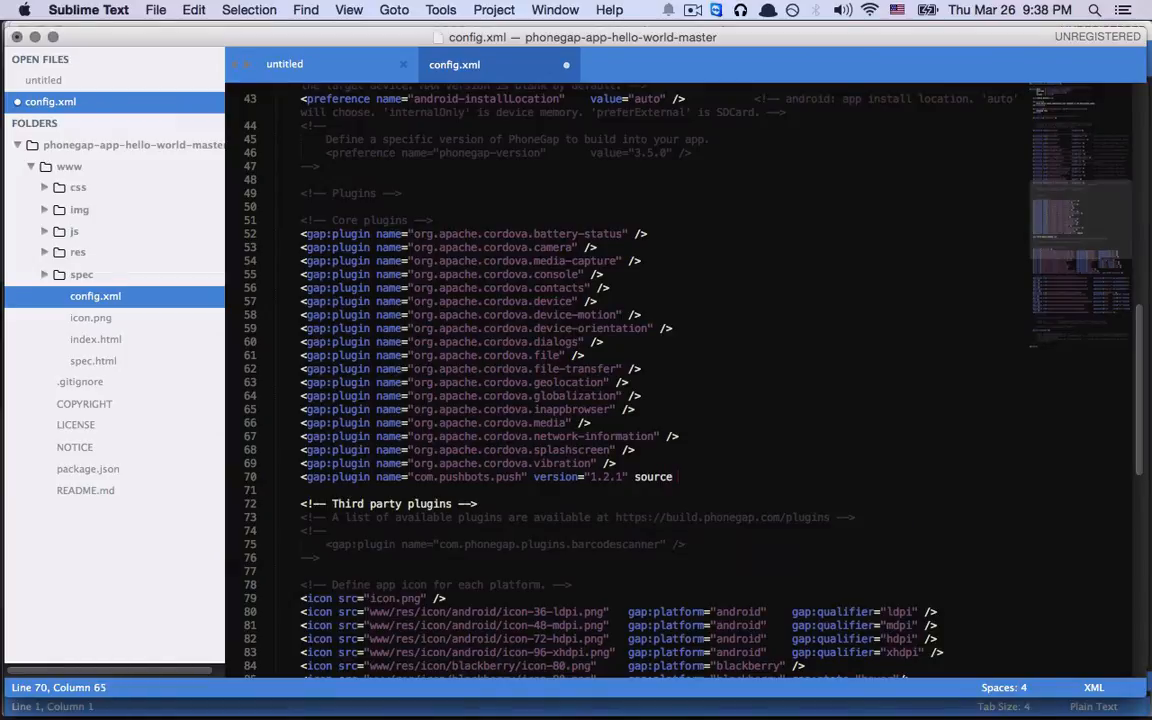
{"action": "type", "text": "plugins.cordova.io\"/>"}
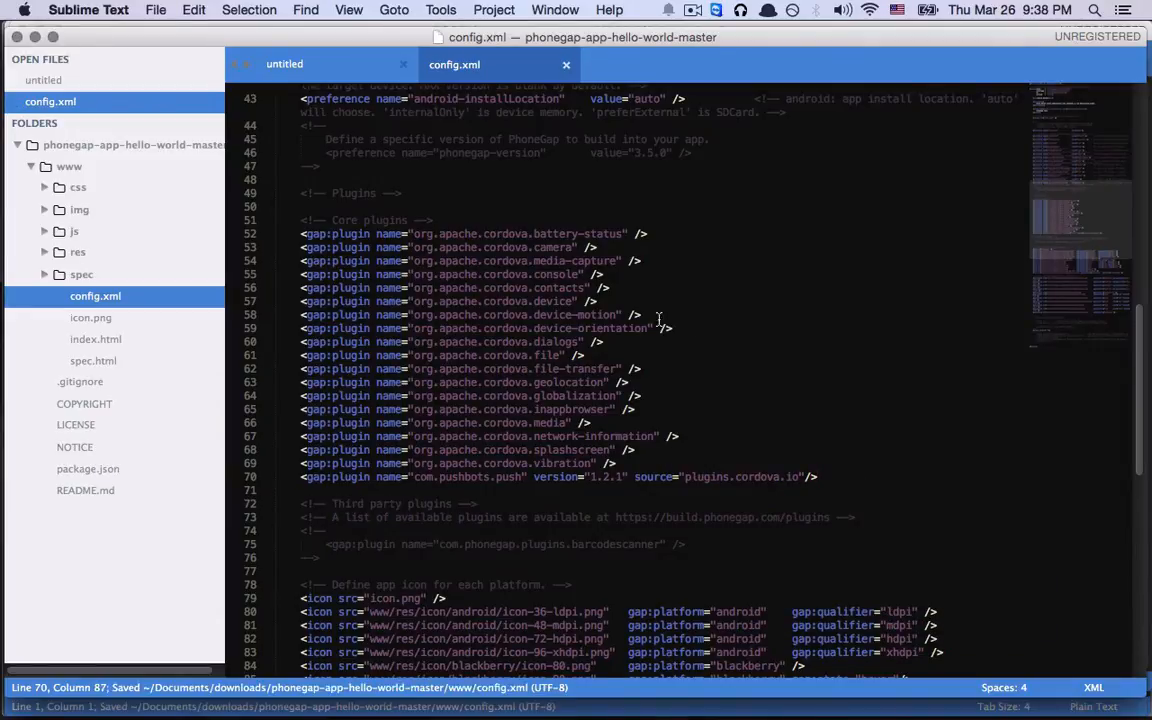
- Set the access origin to *.pushbots.com and save config.xml
{"action": "scroll", "scroll_direction": "down", "scroll_amount": 3}
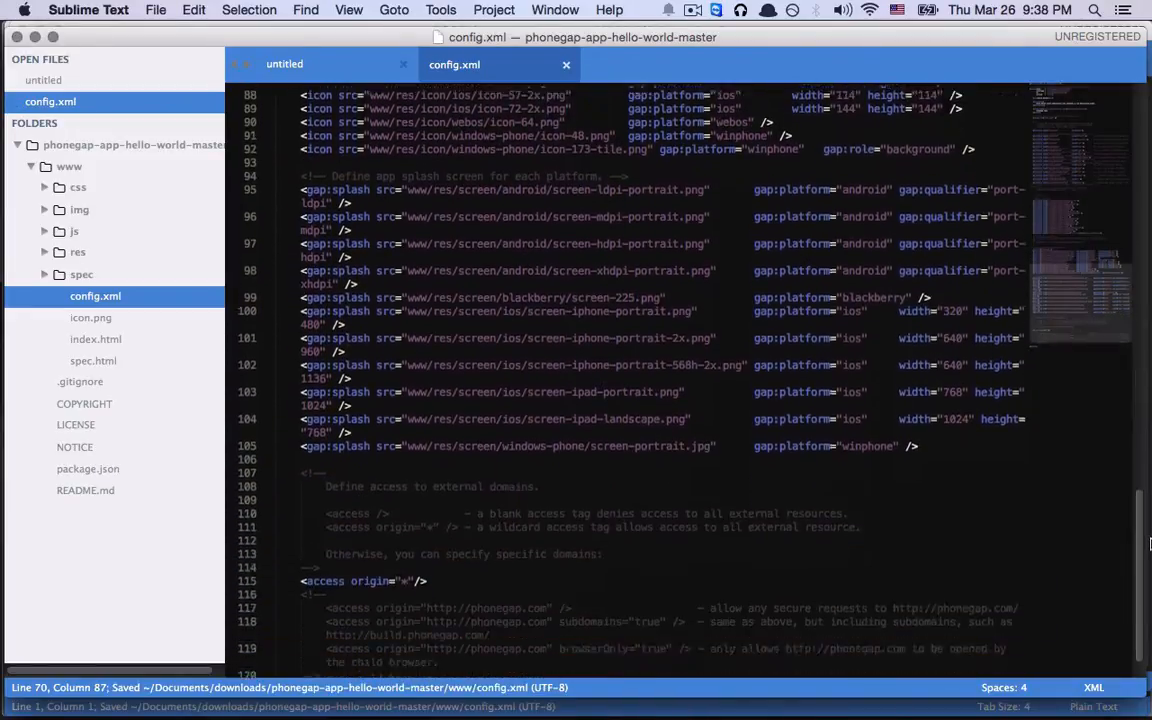
{"action": "scroll", "scroll_direction": "down", "scroll_amount": 3}
{"action": "type", "text": "."}
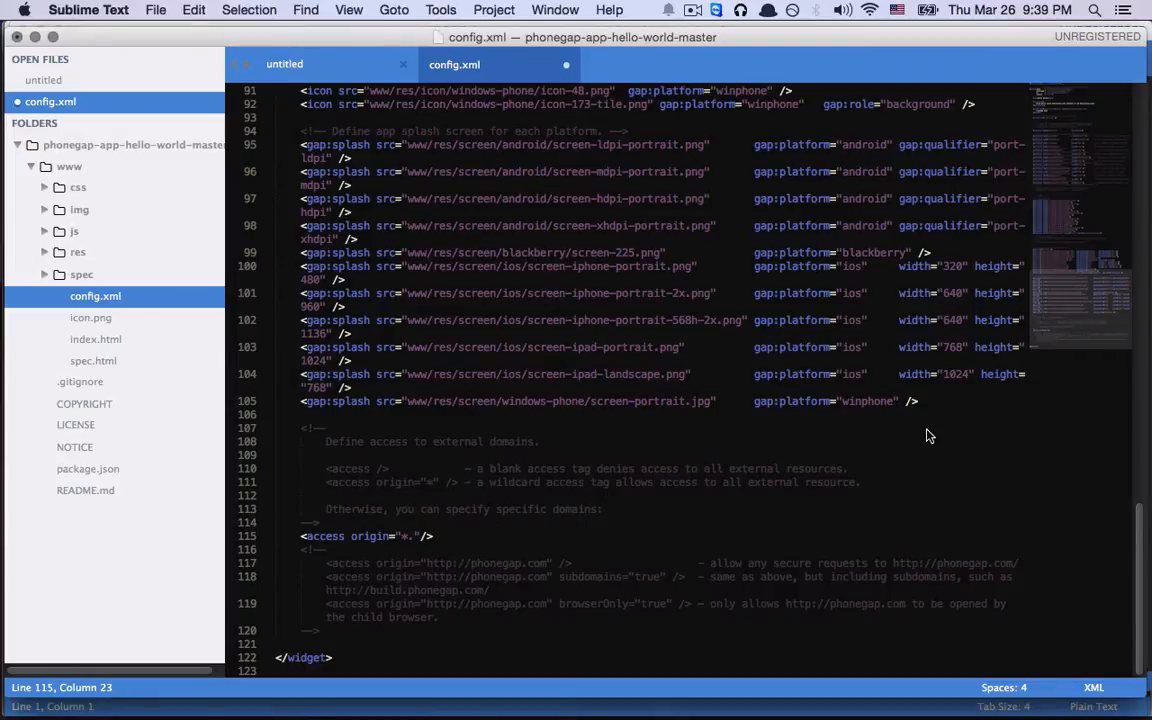
{"action": "type", "text": "pushbots"}
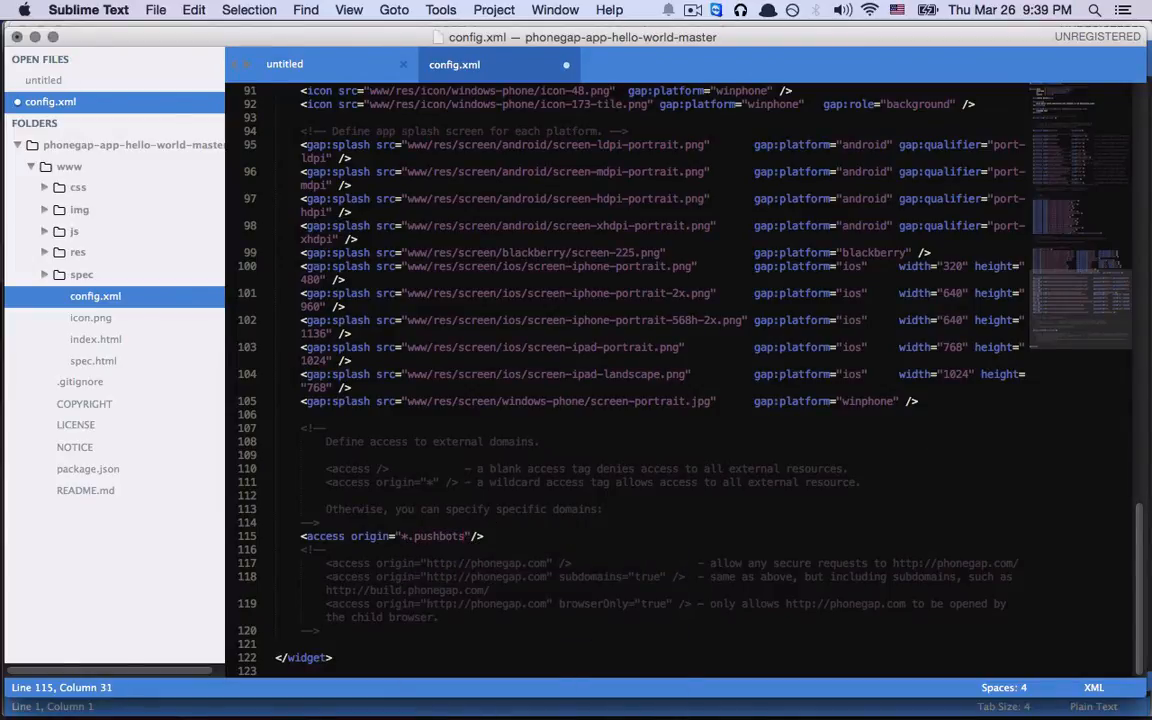
{"action": "key", "text": "cmd+s"}
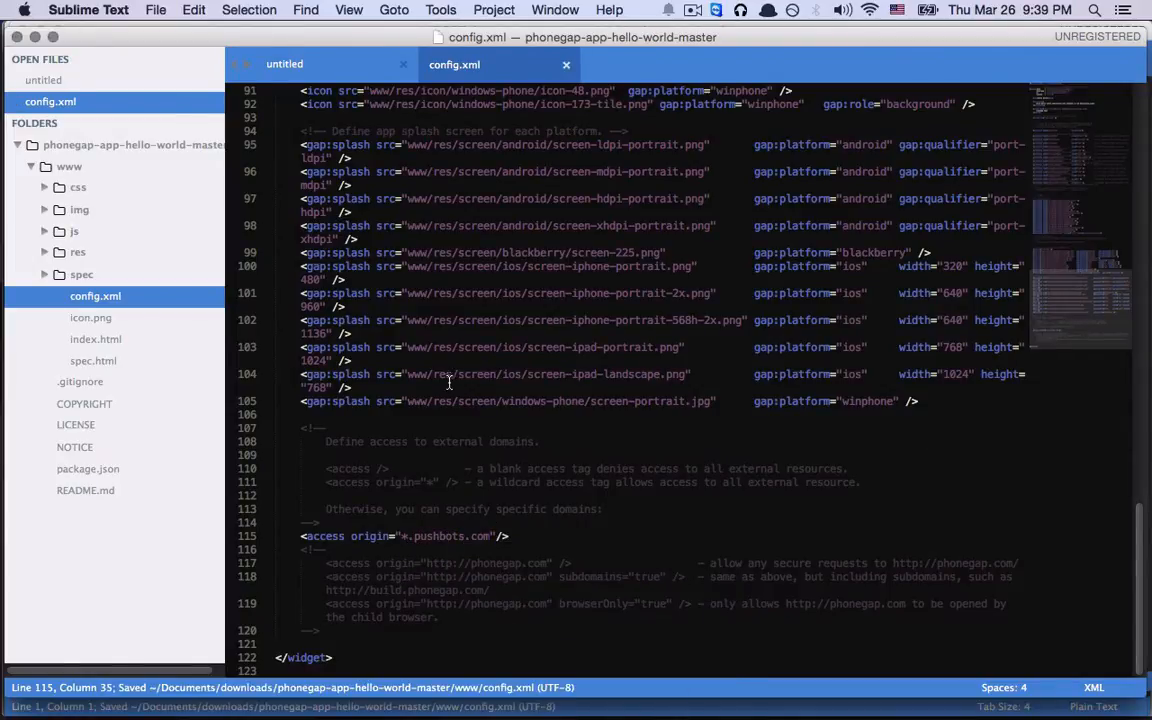
{"action": "left_click", "coordinate": [74, 231]}
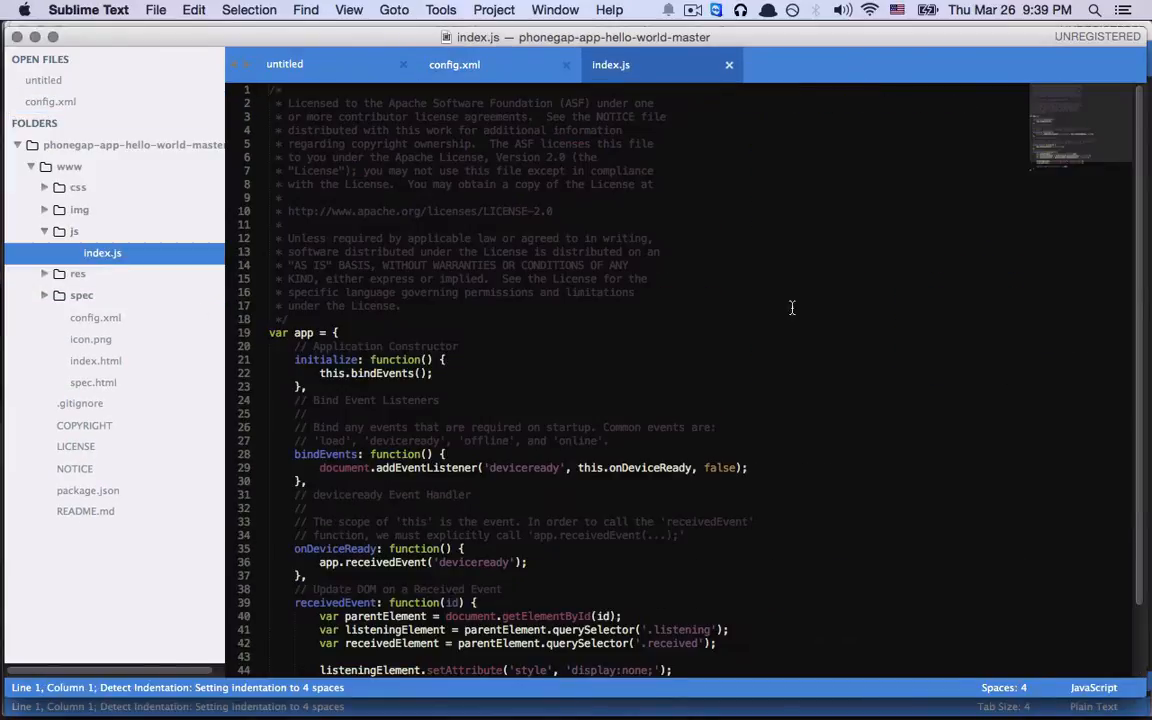
- Replace the iOS and Android PUSHBOTS_APP_ID placeholders in index.js with the app ID
{"action": "scroll", "scroll_direction": "down", "scroll_amount": 3}
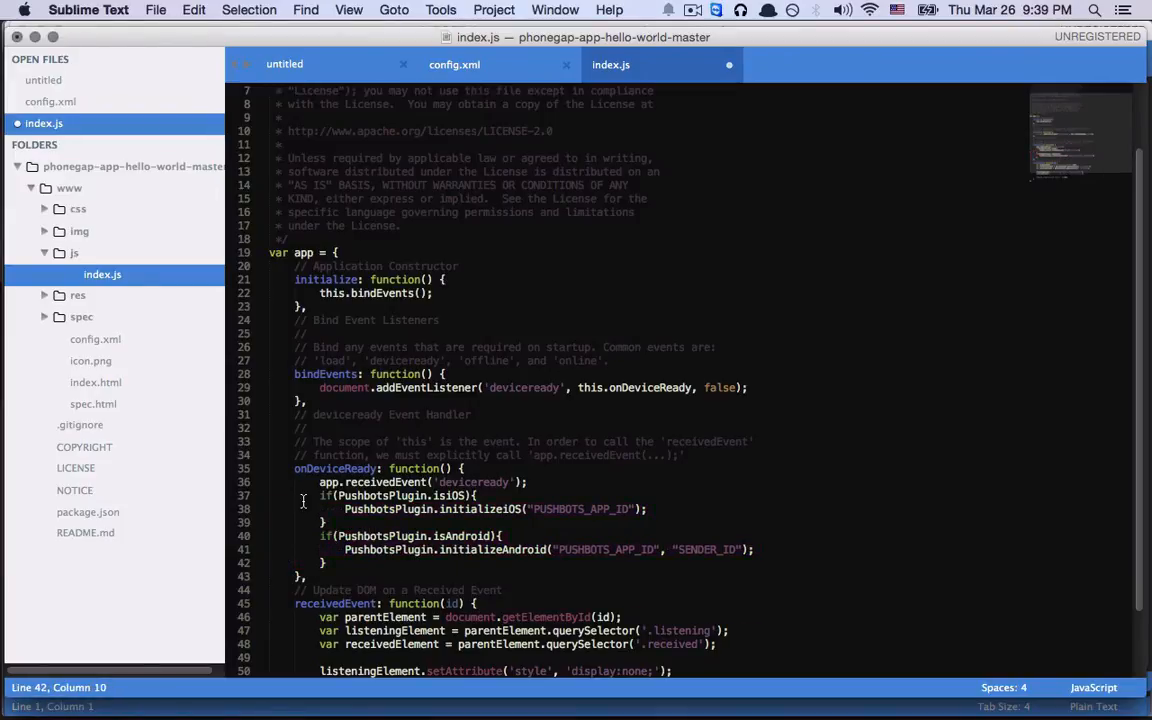
{"action": "left_click", "coordinate": [420, 509]}
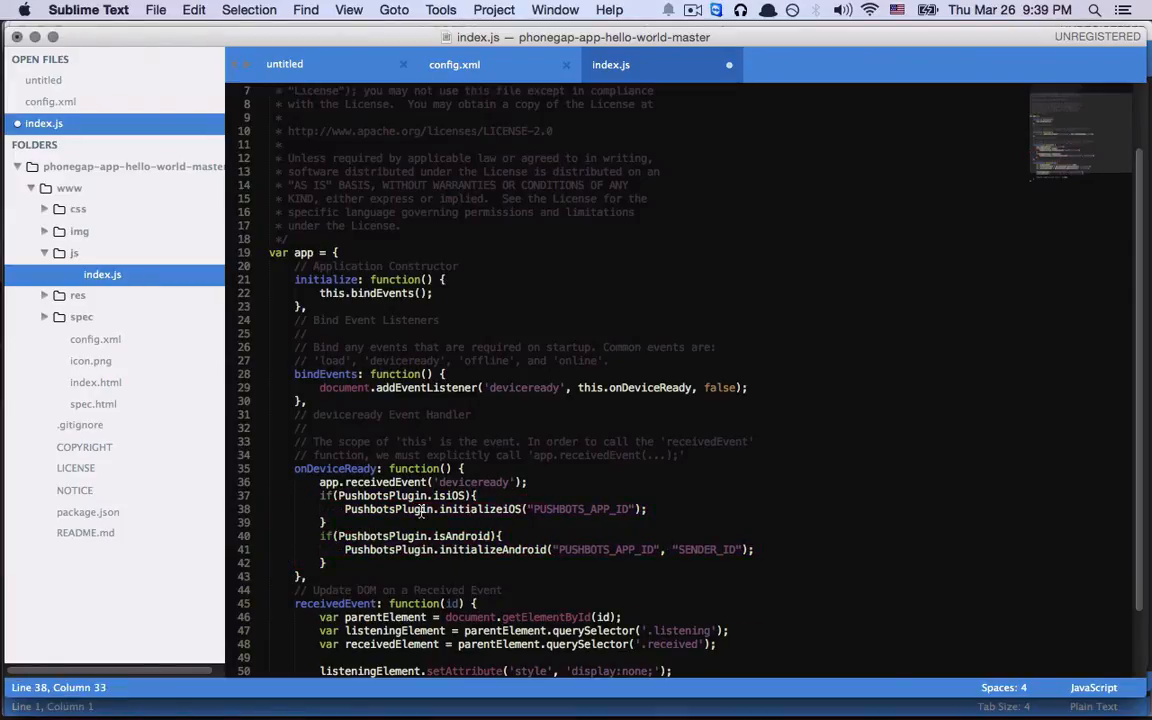
{"action": "mouse_move", "coordinate": [538, 509]}
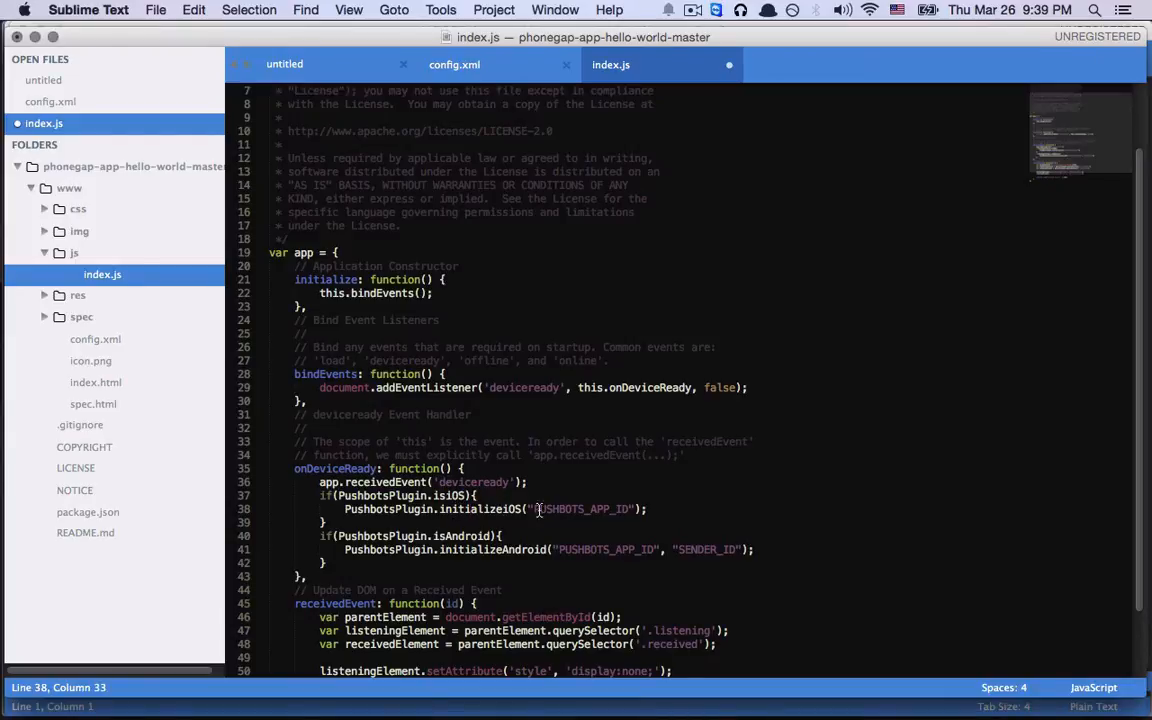
{"action": "double_click", "coordinate": [586, 509]}
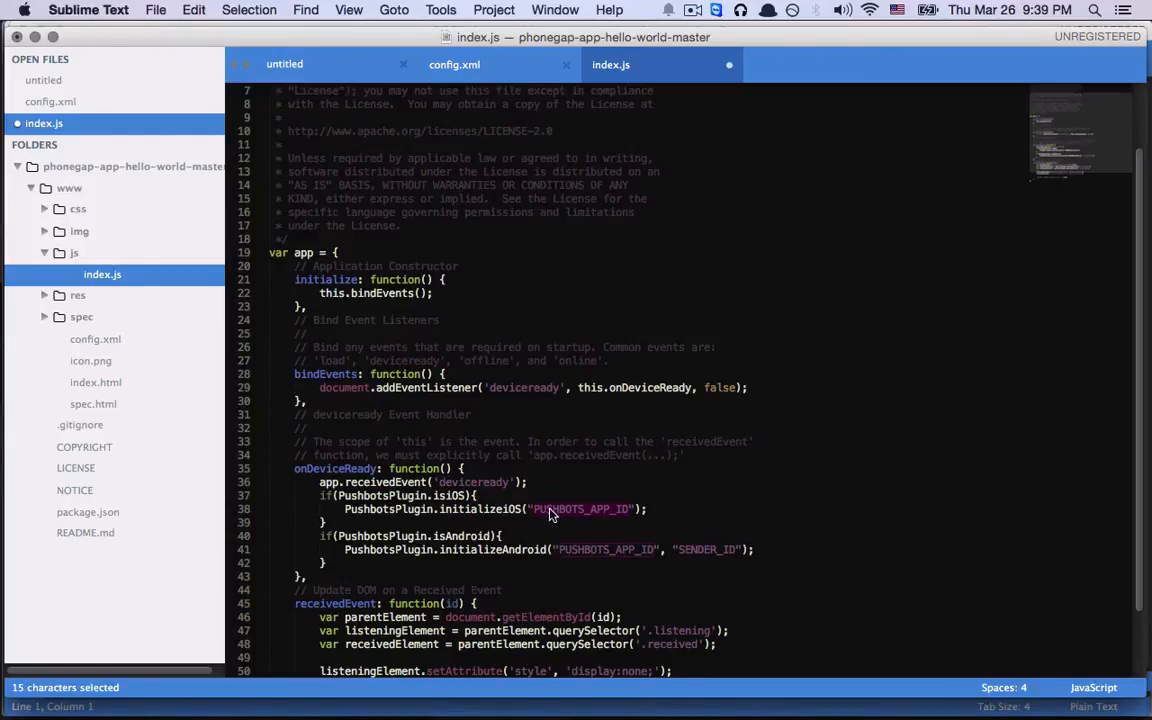
{"action": "mouse_move", "coordinate": [594, 509]}
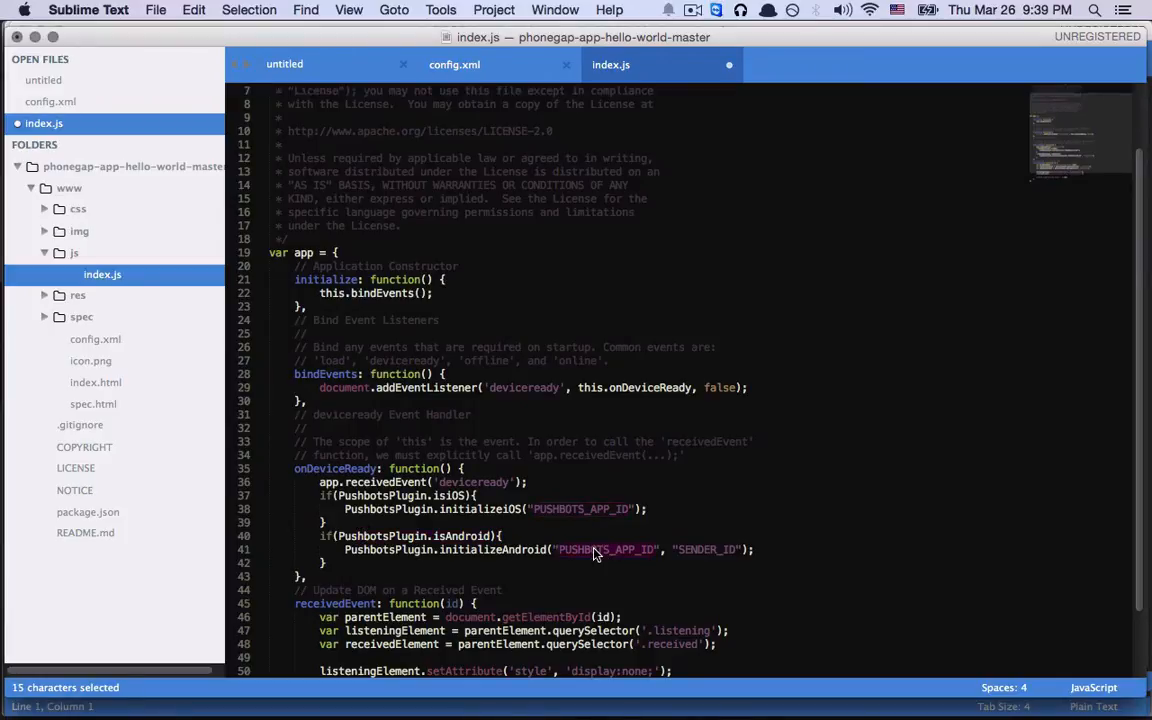
{"action": "double_click", "coordinate": [704, 549]}
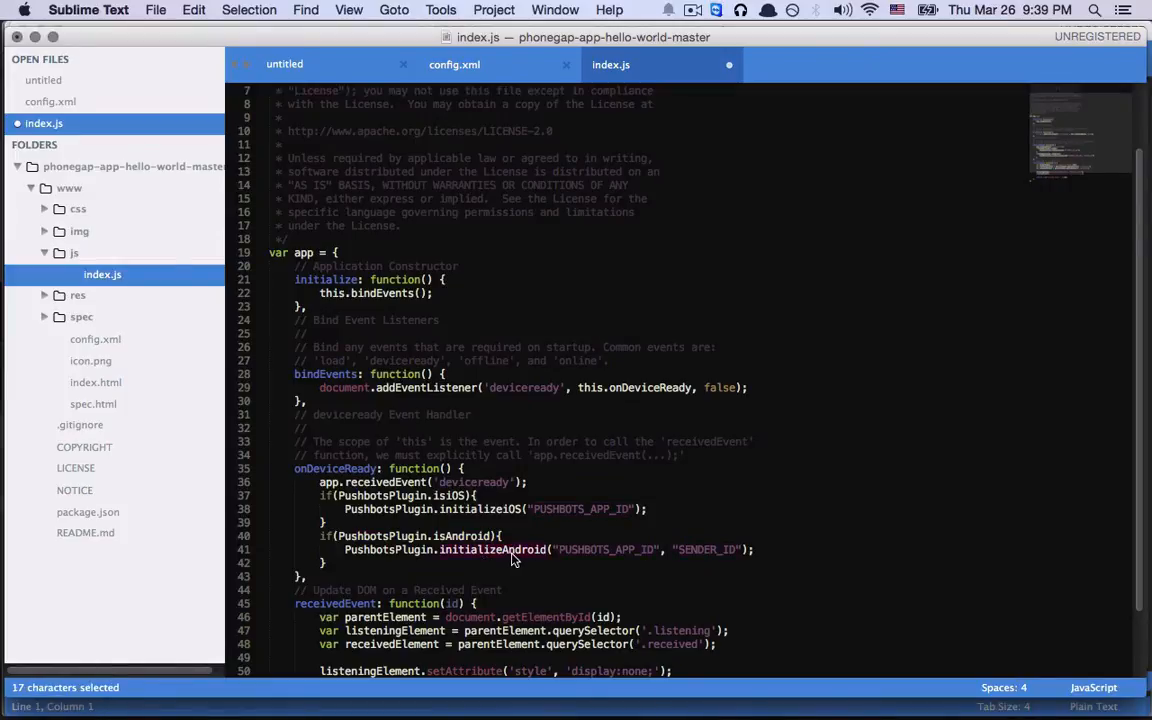
{"action": "left_click", "coordinate": [556, 522]}
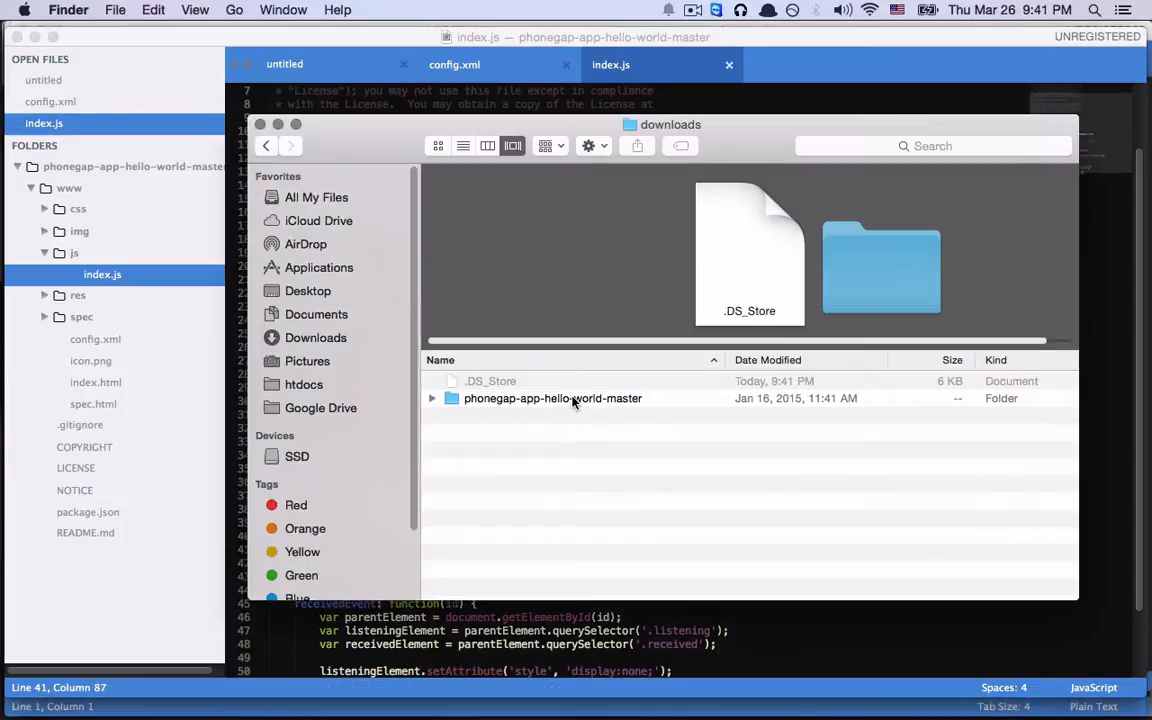
- Compress the phonegap-app-hello-world-master folder into phonegap-app-hello-world-master.zip
{"action": "right_click", "coordinate": [553, 398]}
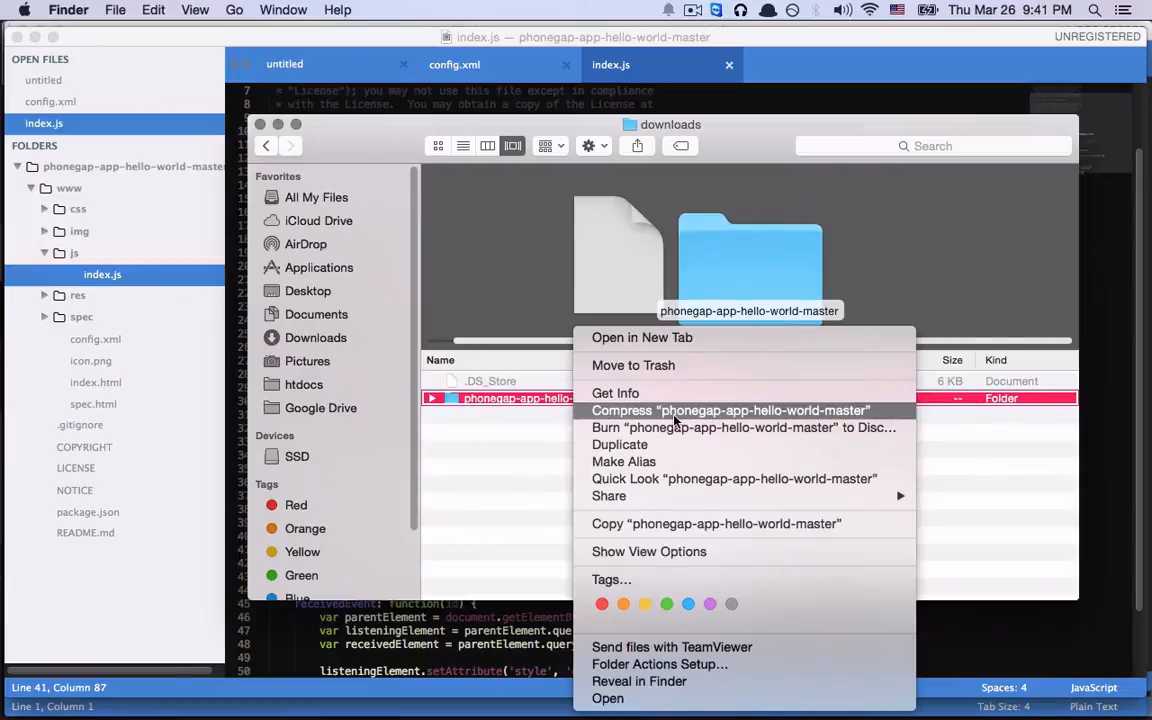
{"action": "left_click", "coordinate": [727, 410]}
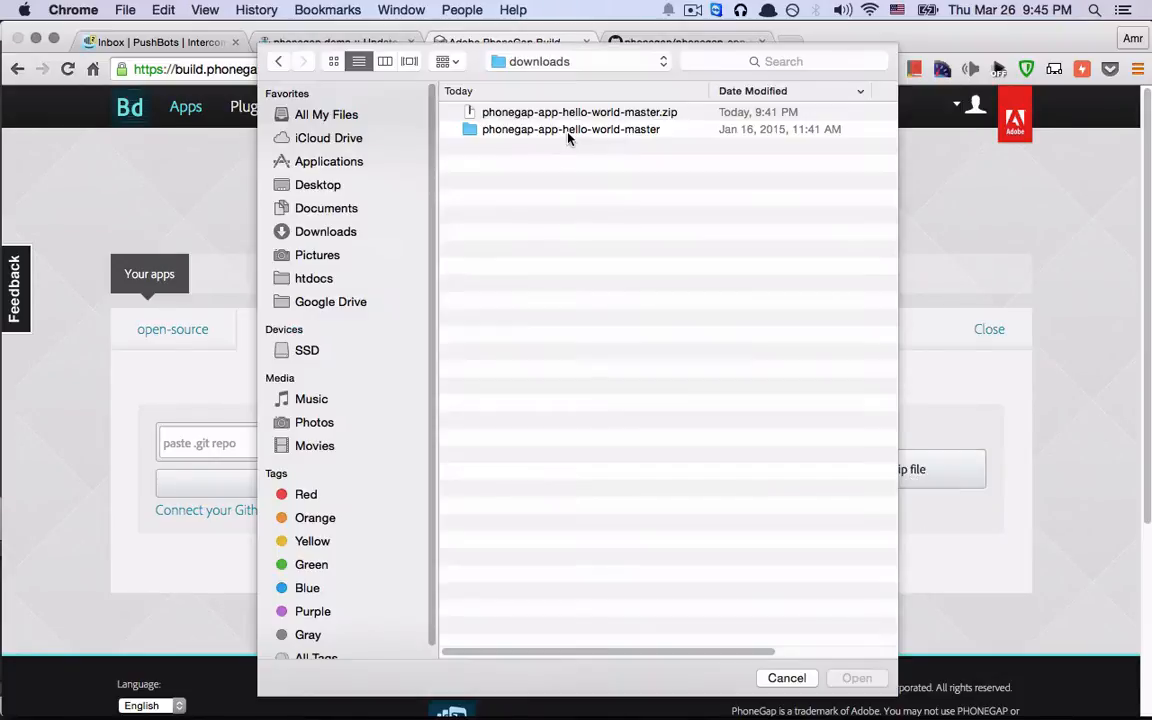
- Upload the project zip to PhoneGap Build and start building Hello World
{"action": "left_click", "coordinate": [578, 111]}
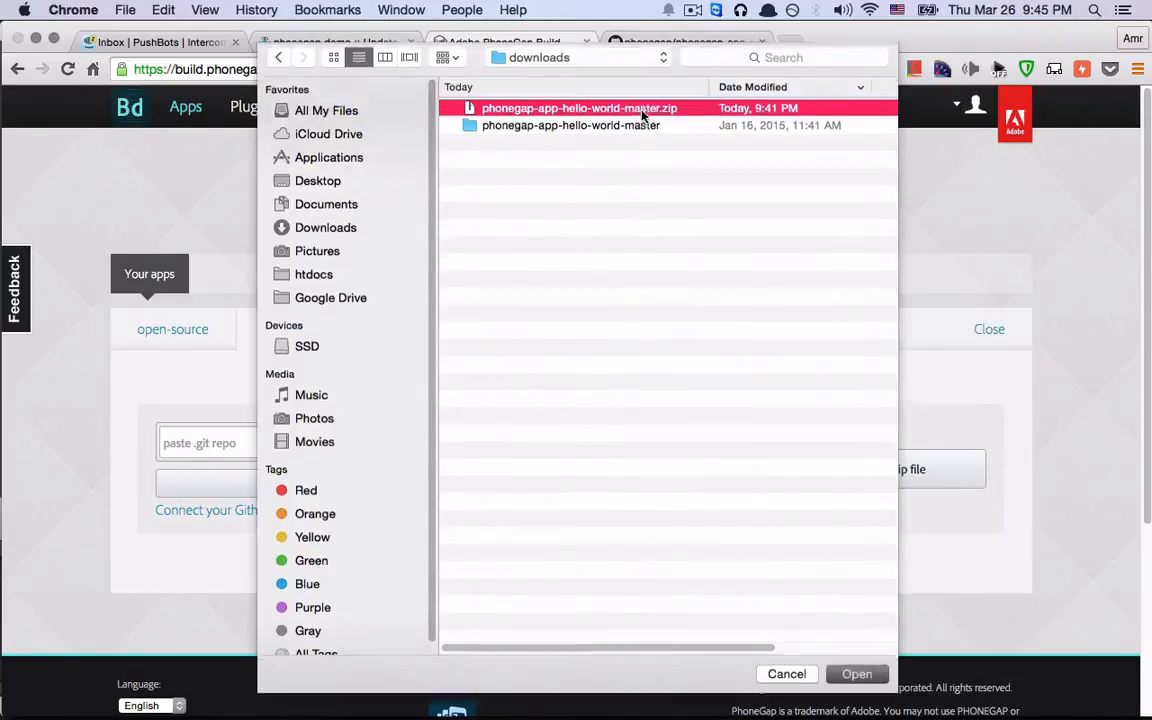
{"action": "left_click", "coordinate": [859, 673]}
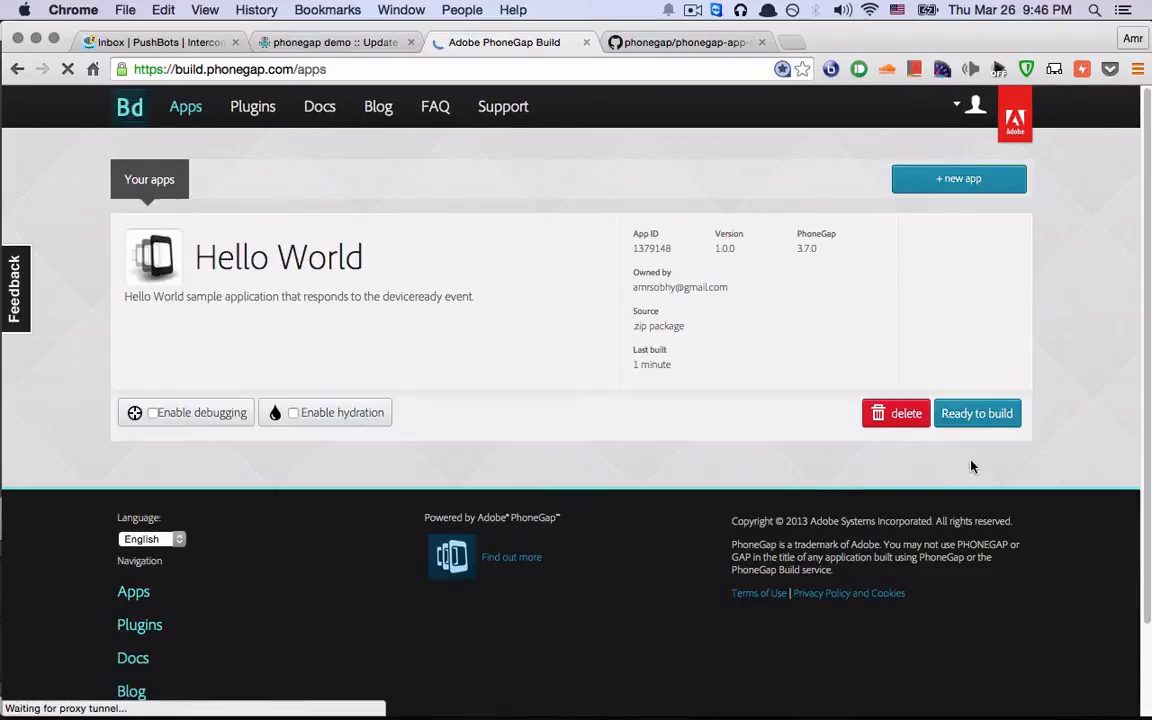
{"action": "left_click", "coordinate": [978, 413]}
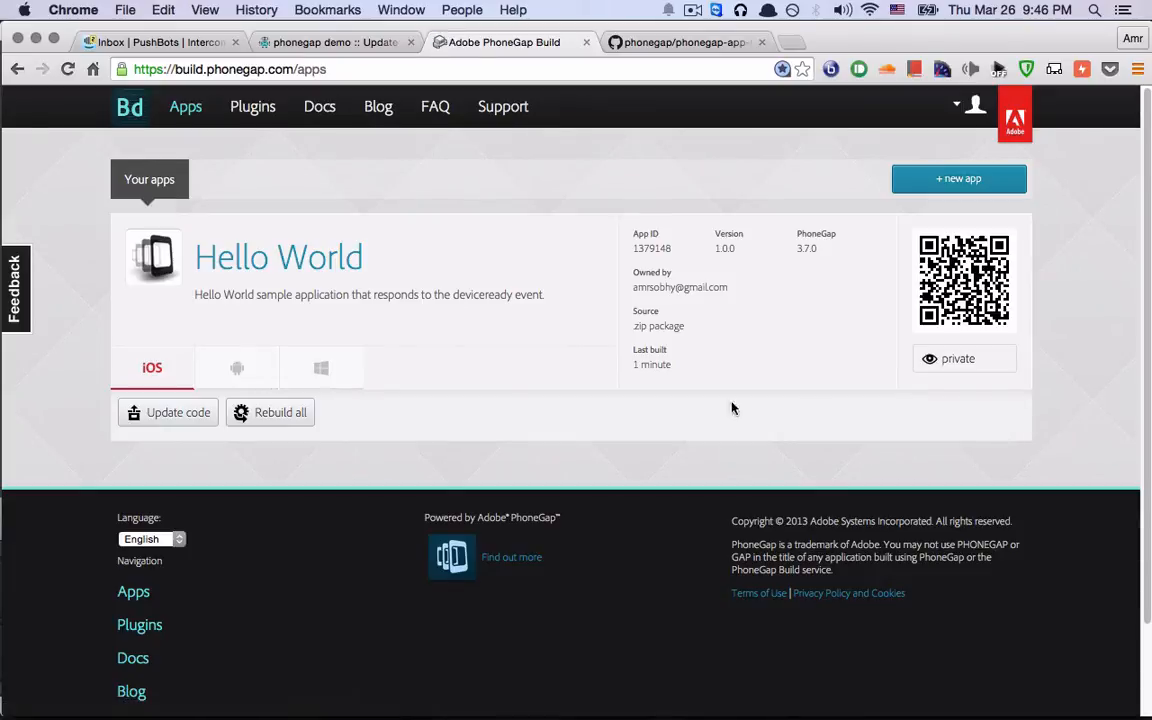
- Download the Hello World Android apk from the app's build details
{"action": "left_click", "coordinate": [237, 368]}
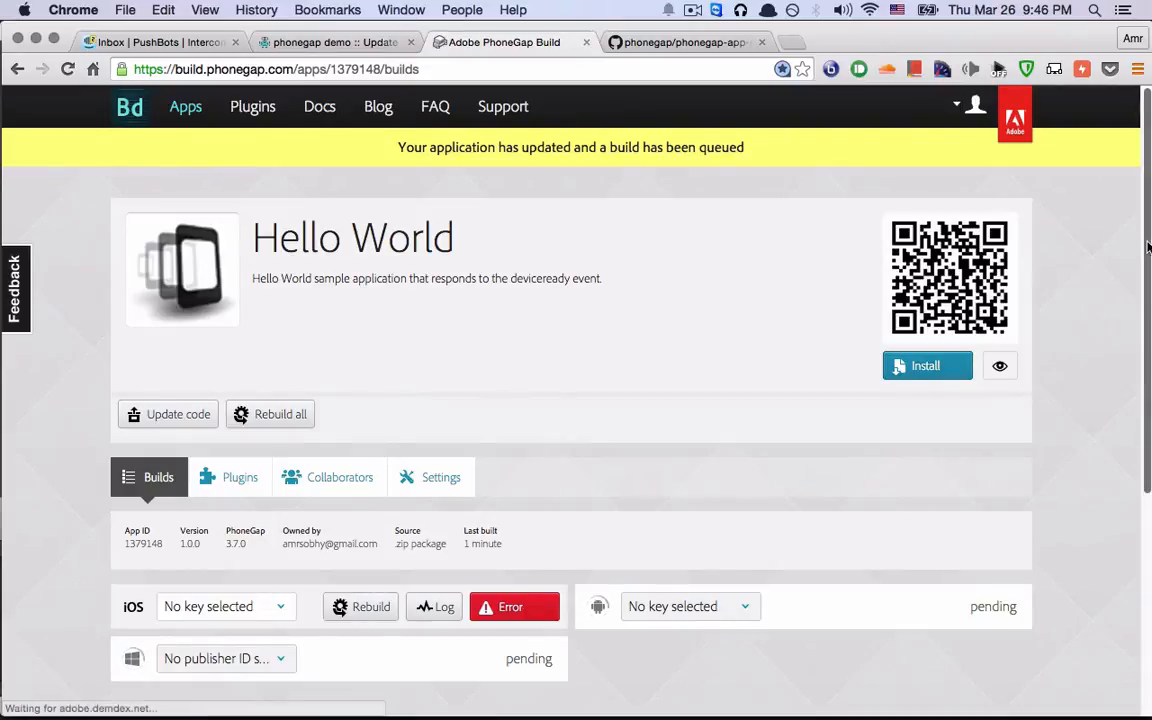
{"action": "scroll", "scroll_direction": "down", "scroll_amount": 3}
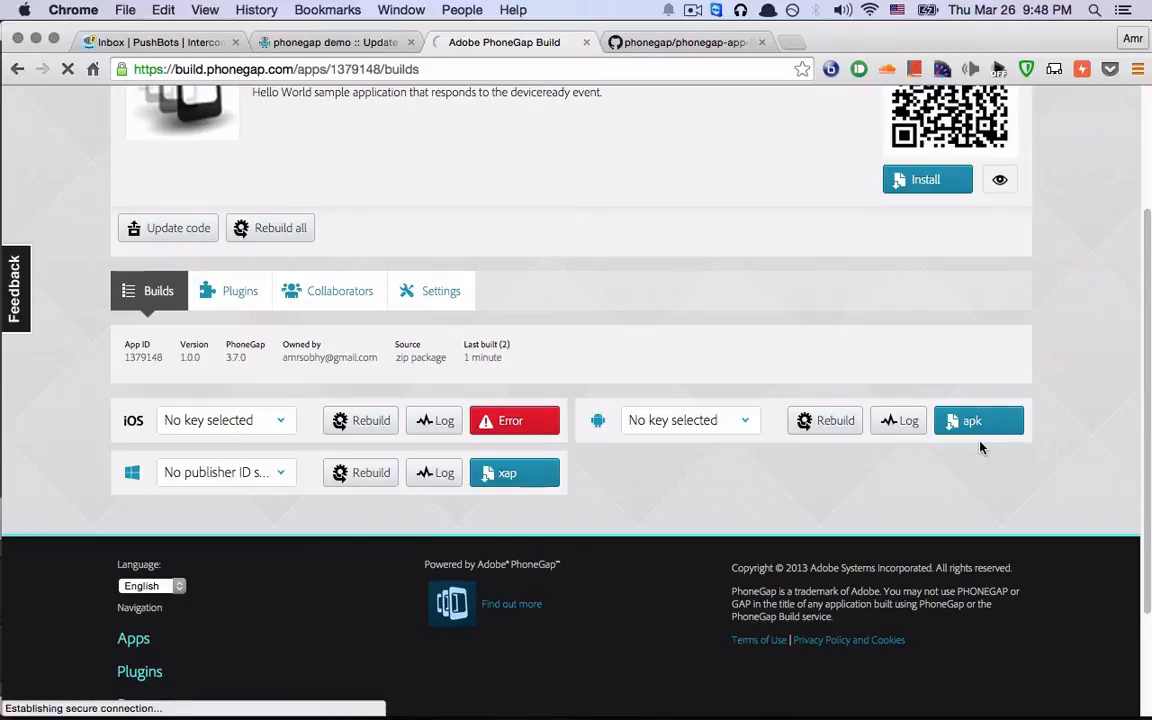
{"action": "left_click", "coordinate": [978, 420]}
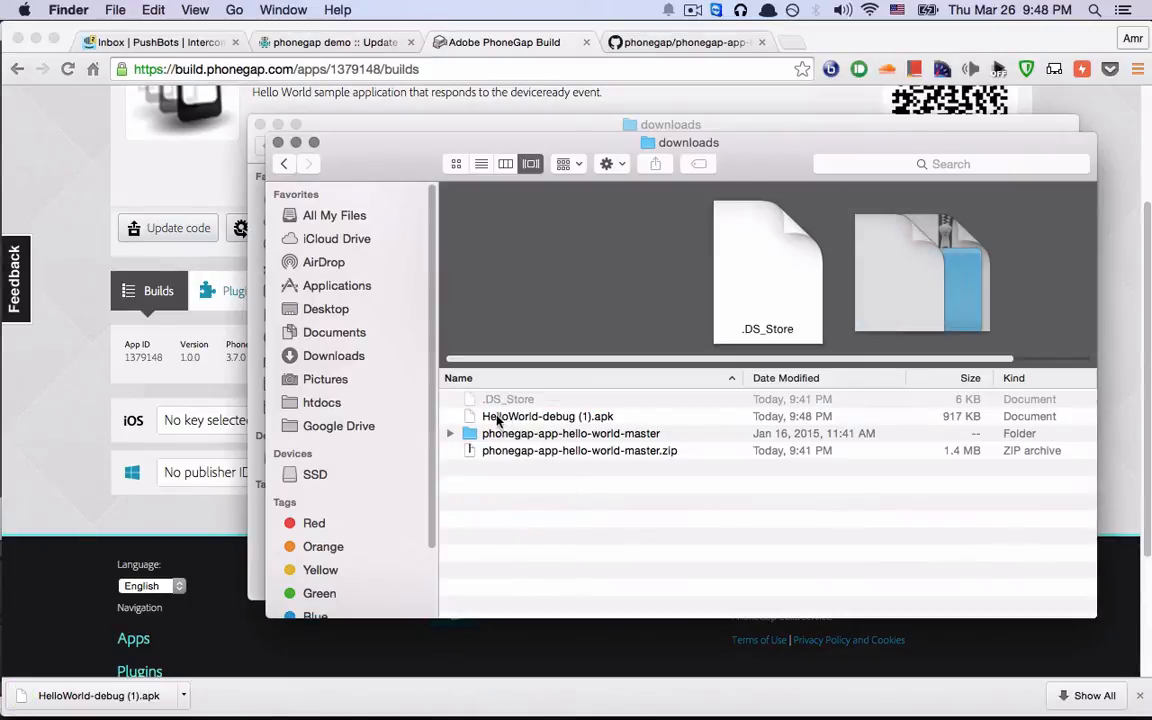
- Install HelloWorld-debug (1).apk from the Downloads folder onto the Android device
{"action": "double_click", "coordinate": [547, 416]}
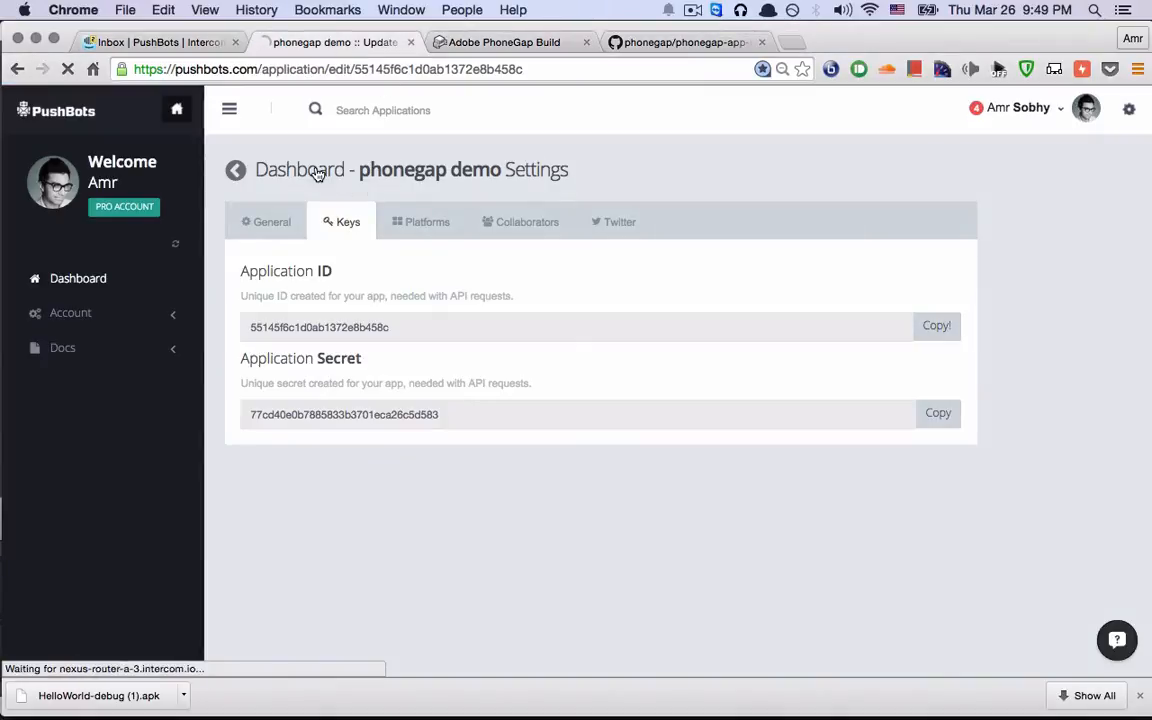
- List phonegap demo's devices, showing the registered Motorola Moto X on Android 4.4.4
{"action": "left_click", "coordinate": [235, 169]}
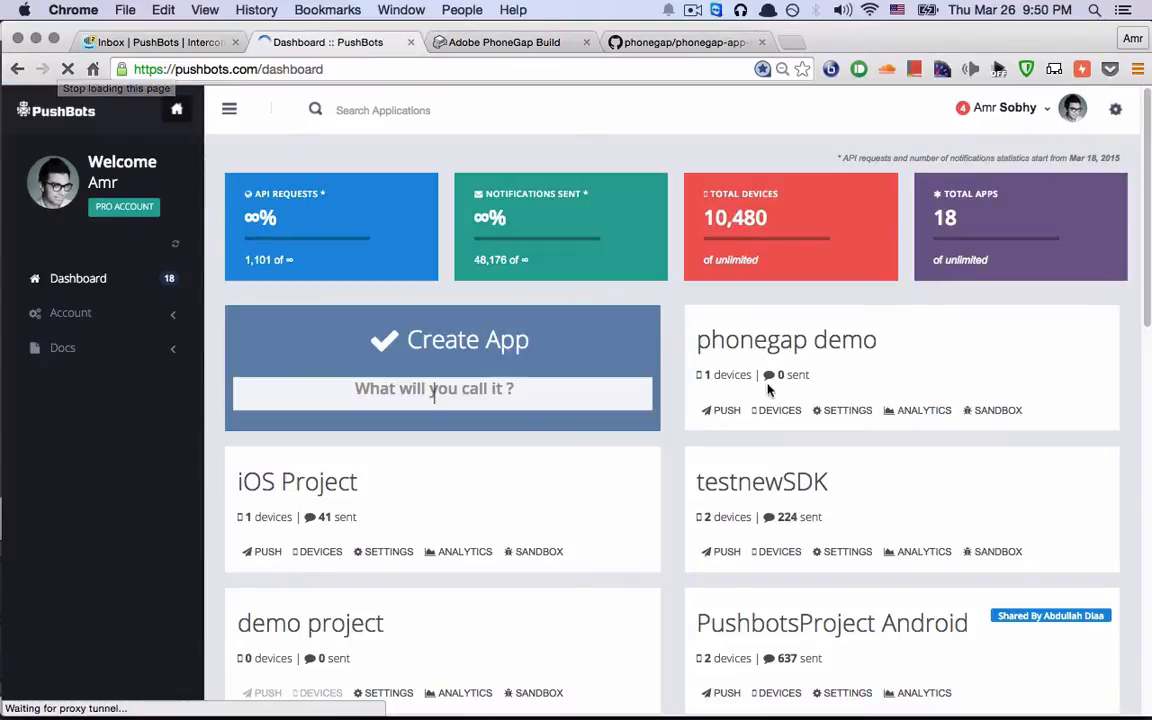
{"action": "mouse_move", "coordinate": [779, 412]}
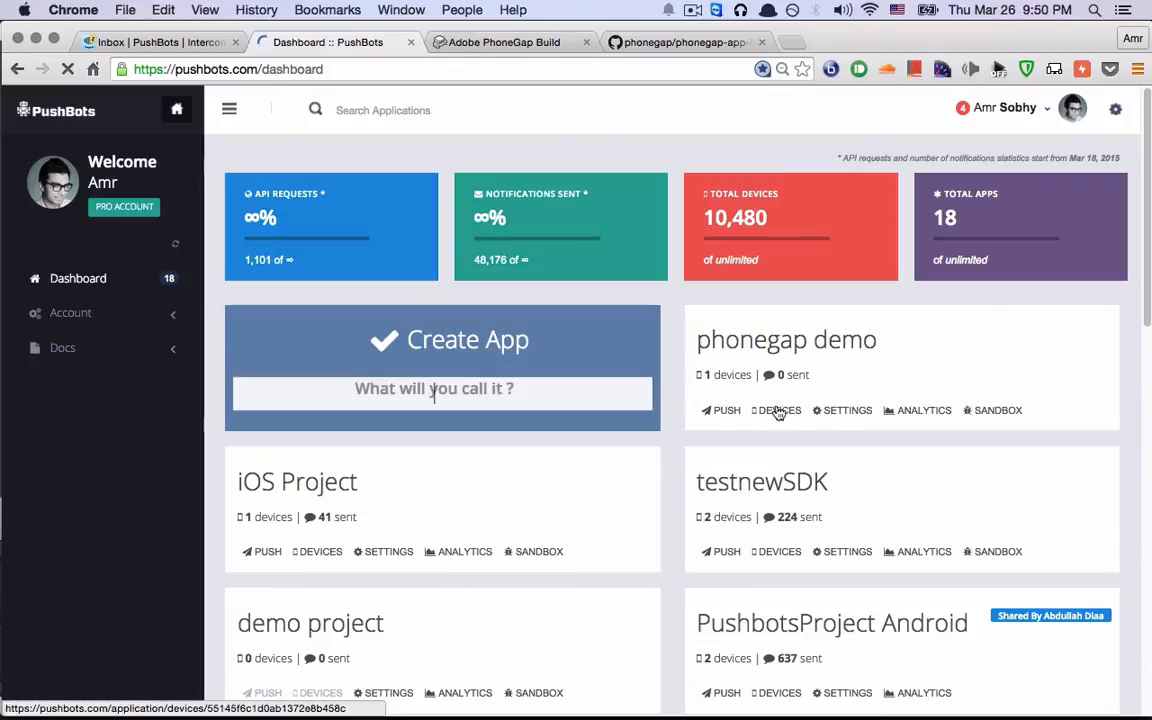
{"action": "left_click", "coordinate": [780, 410]}
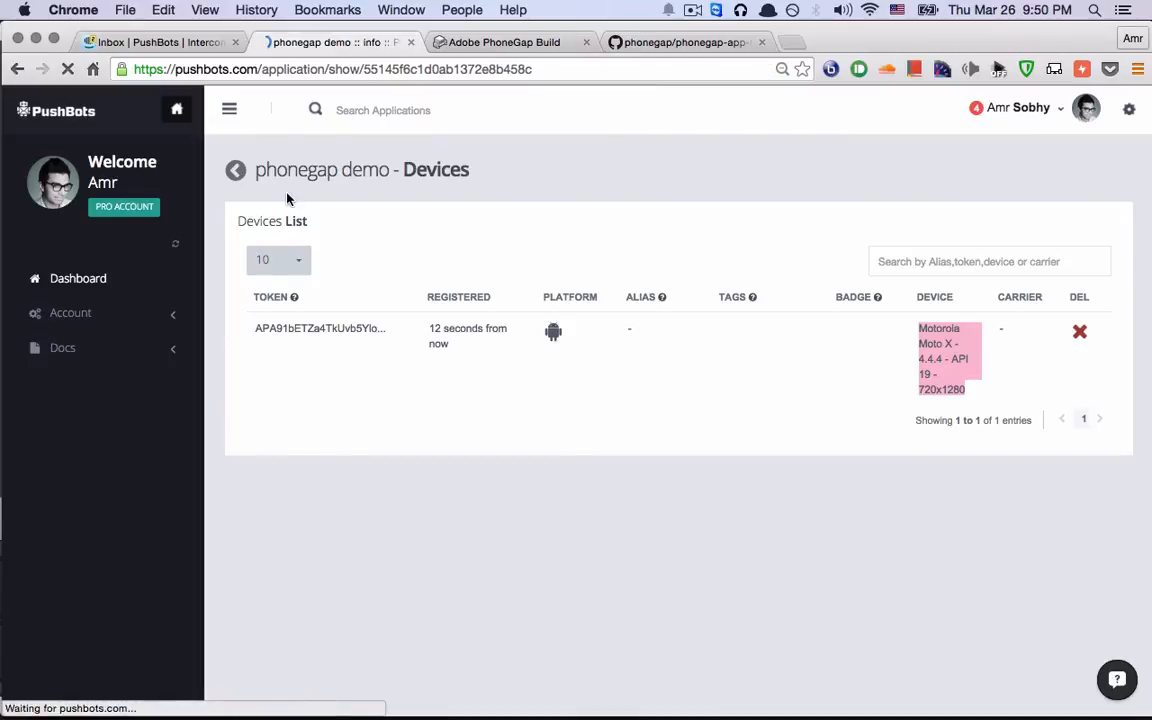
- Push 'Hi from PushBots to PhoneGap Build.' to Everyone from the phonegap demo app
{"action": "left_click", "coordinate": [236, 170]}
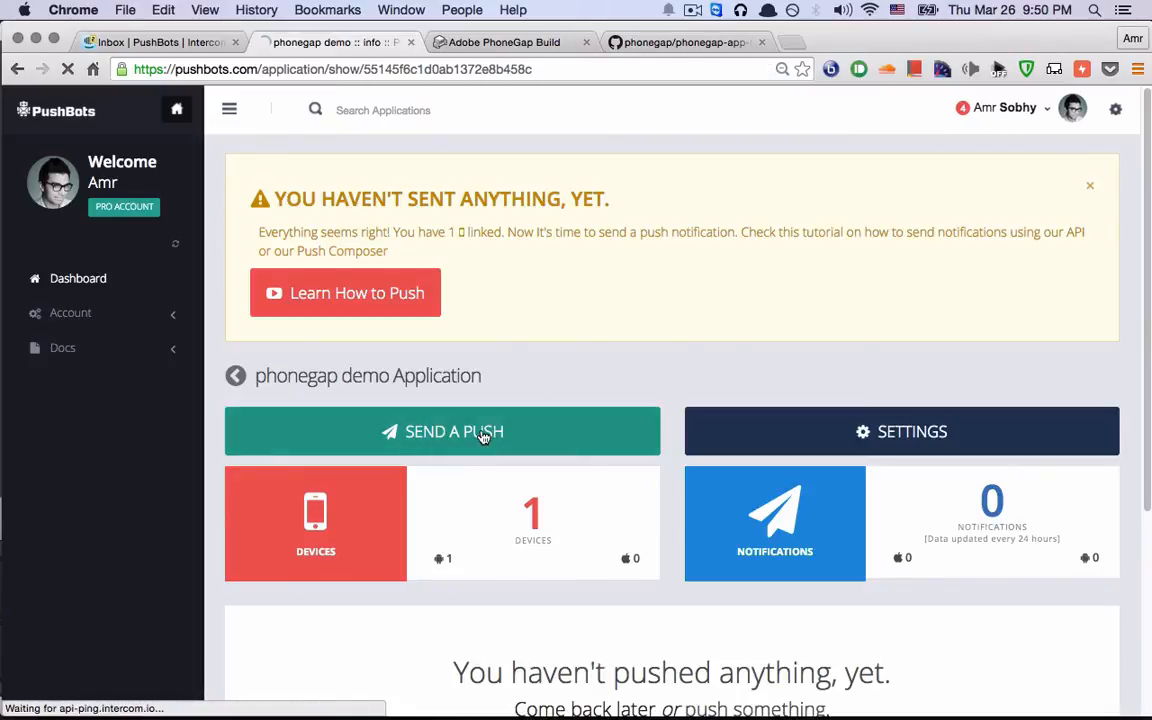
{"action": "left_click", "coordinate": [442, 431]}
{"action": "type", "text": "Hi from PushBots to Phone"}
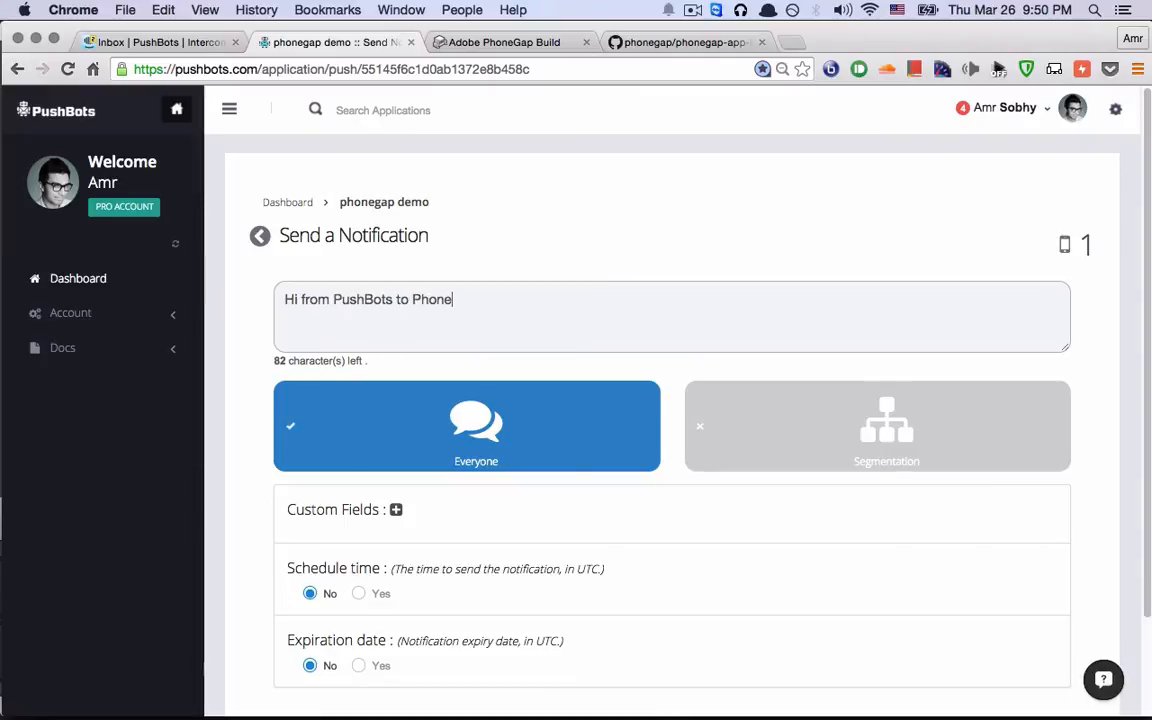
{"action": "type", "text": "Gap Build."}
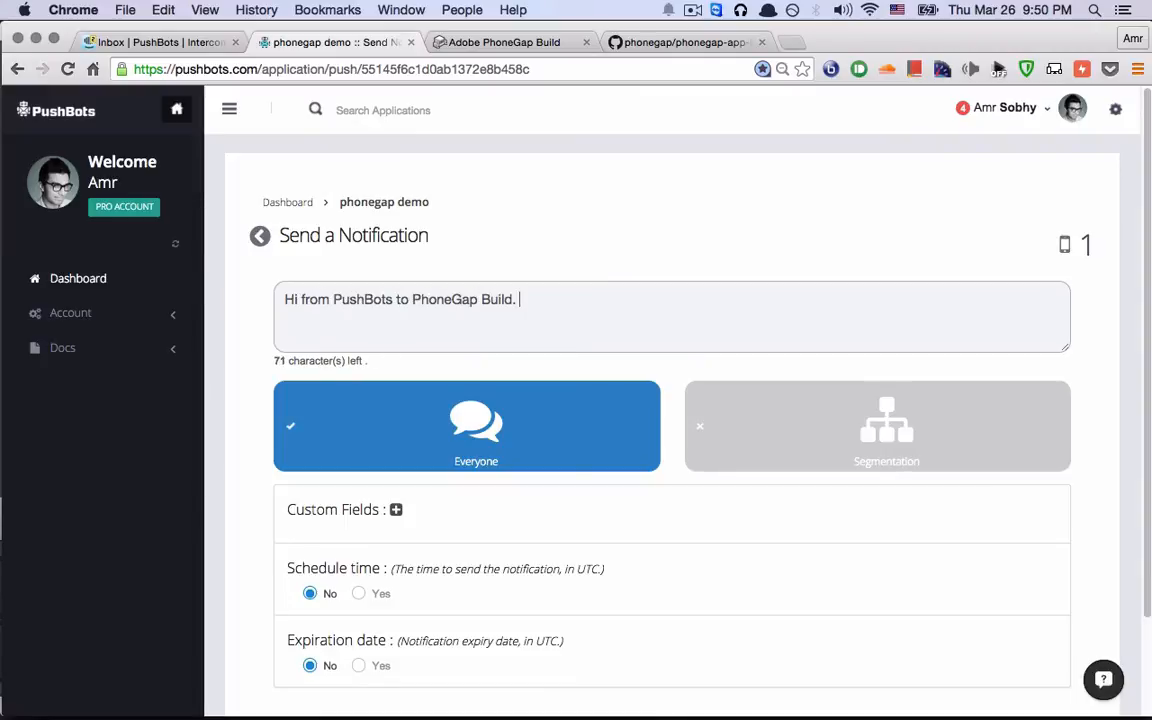
{"action": "scroll", "scroll_direction": "down", "scroll_amount": 3}
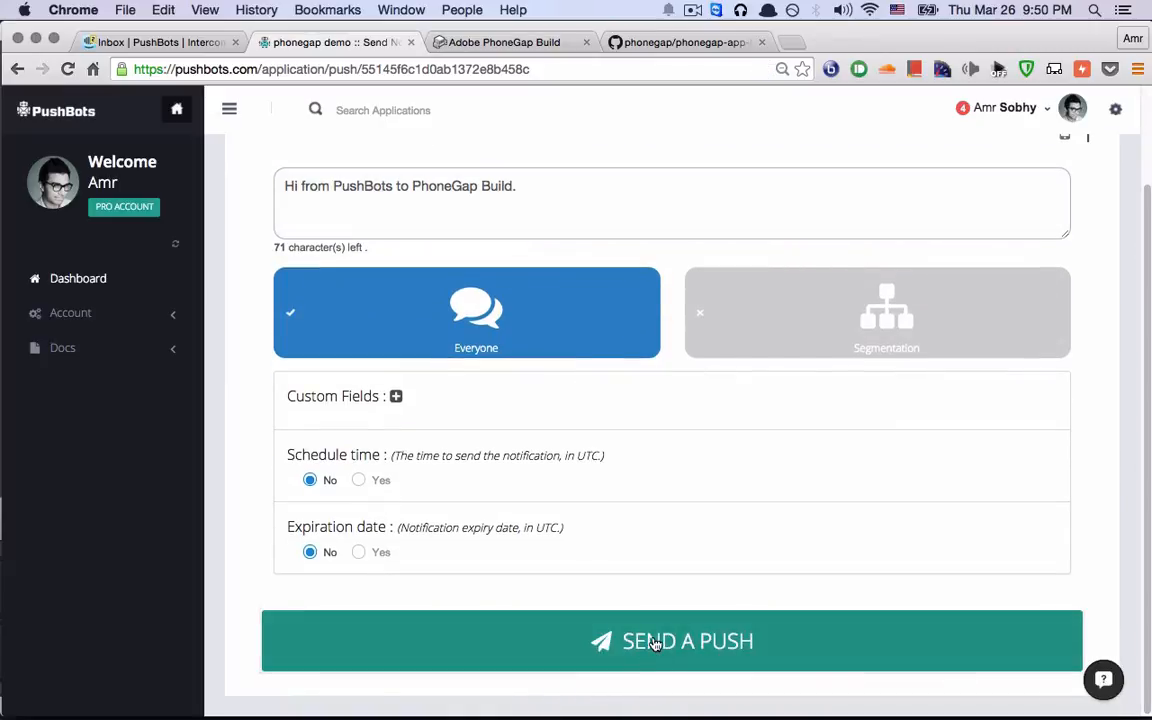
{"action": "left_click", "coordinate": [651, 641]}
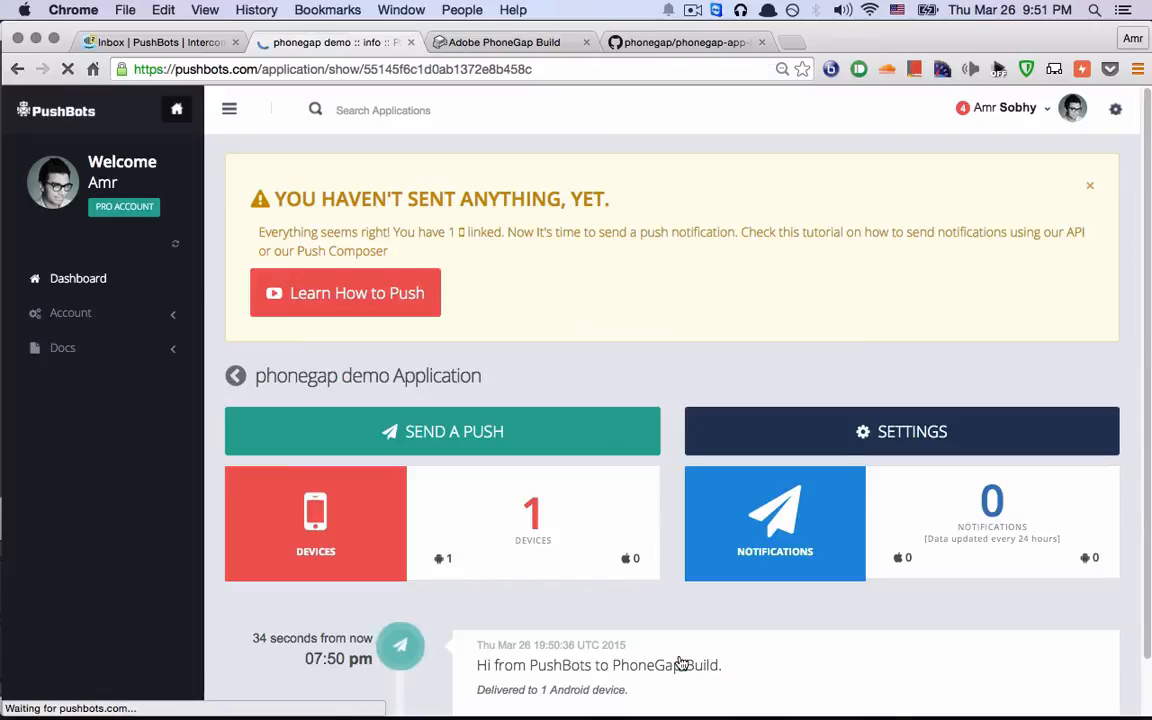